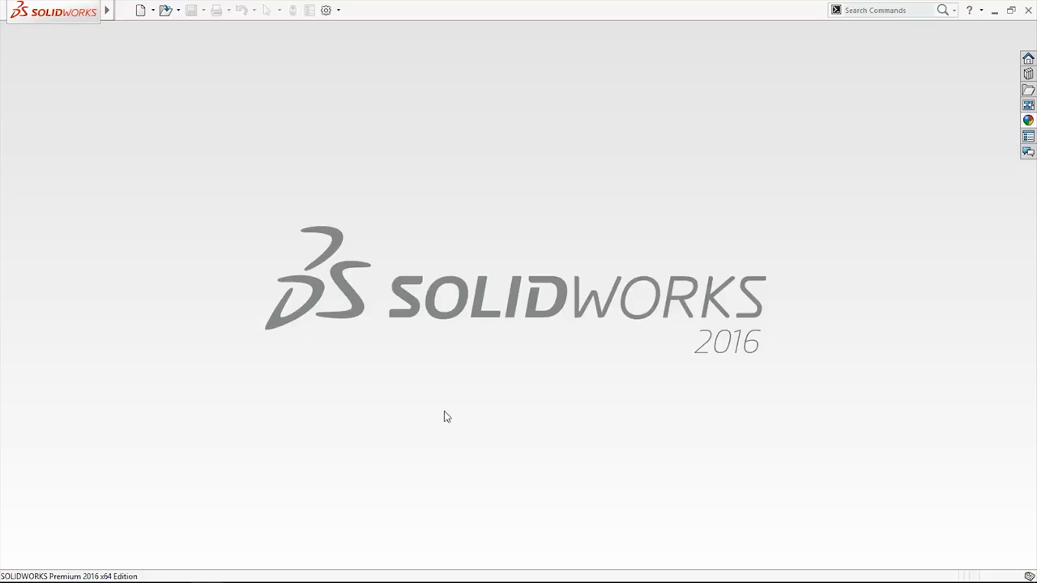
{"action": "mouse_move", "coordinate": [497, 418]}
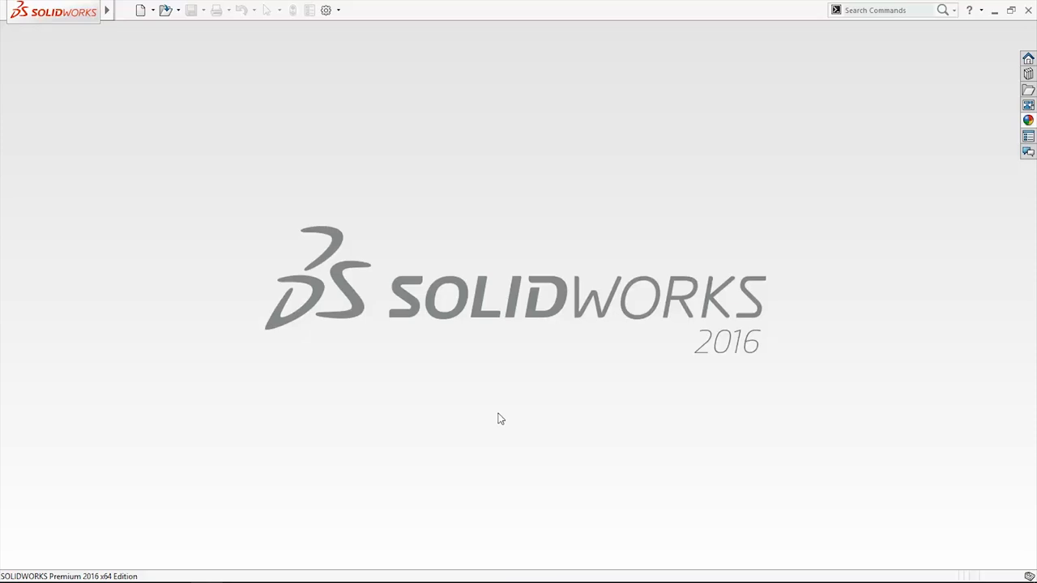
- Start a new SOLIDWORKS document from the quick access toolbar
{"action": "left_click", "coordinate": [141, 9]}
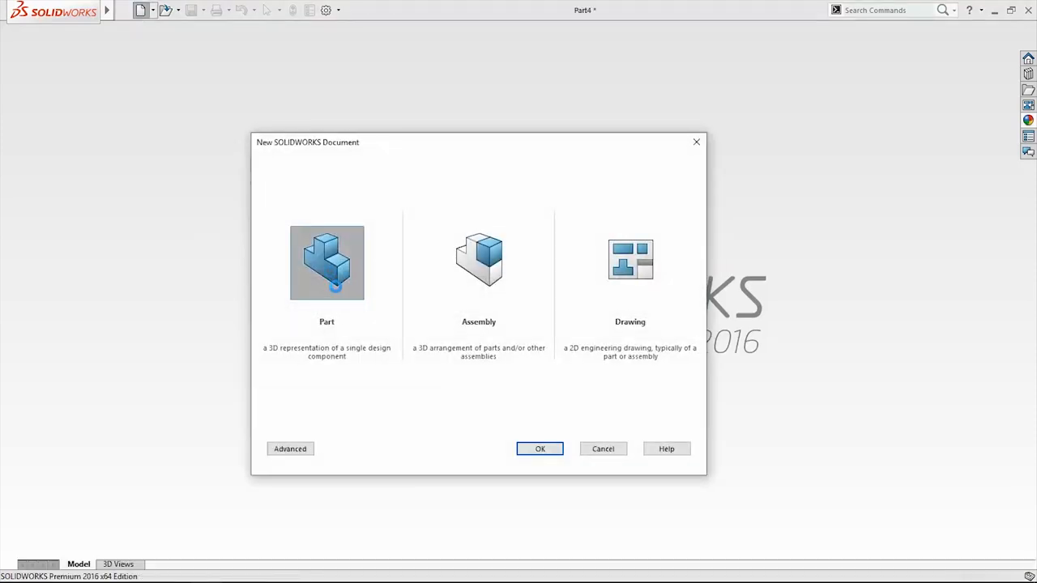
- Create a new part and sketch the 45×20 rectangle on Front Plane, dimensioned 50 mm from the origin
{"action": "left_click", "coordinate": [539, 448]}
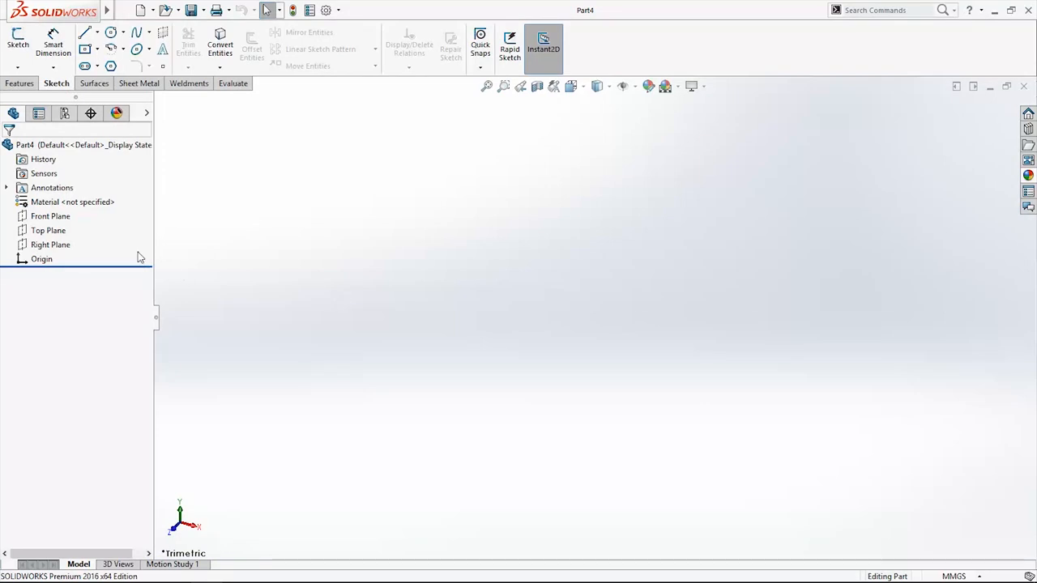
{"action": "right_click", "coordinate": [48, 216]}
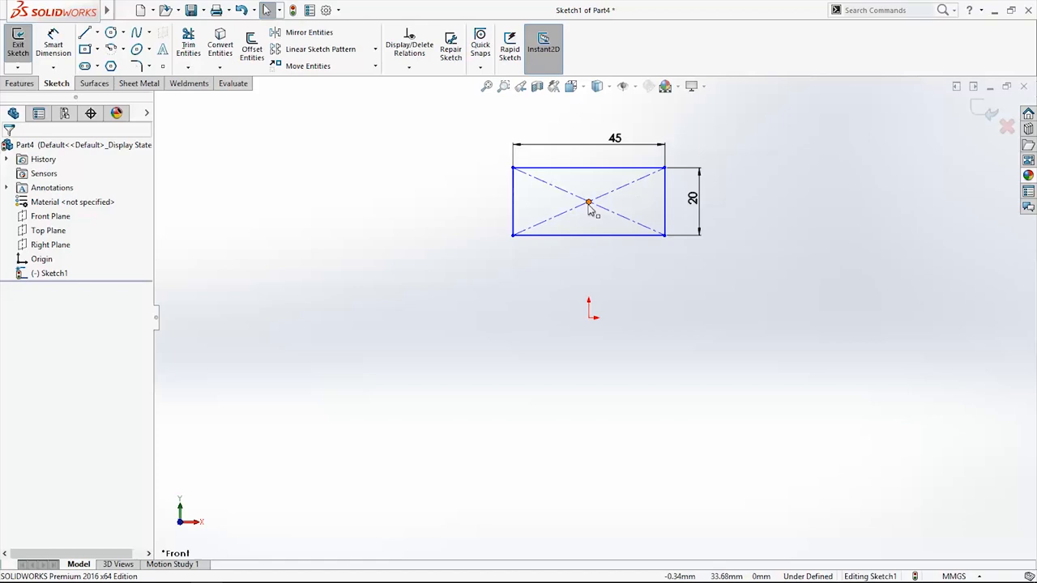
{"action": "left_click", "coordinate": [590, 201]}
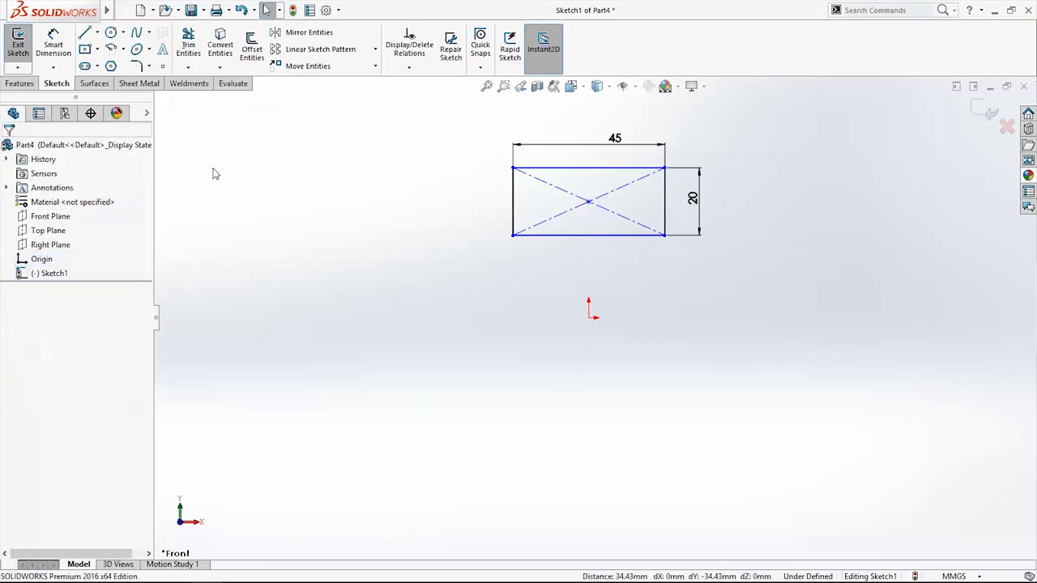
{"action": "left_click", "coordinate": [588, 200]}
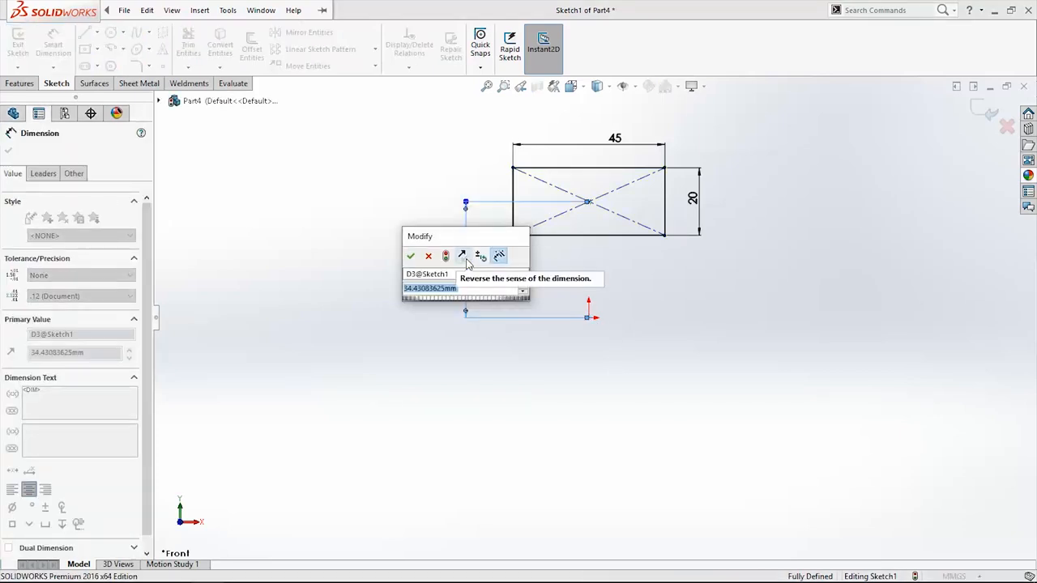
{"action": "type", "text": "50"}
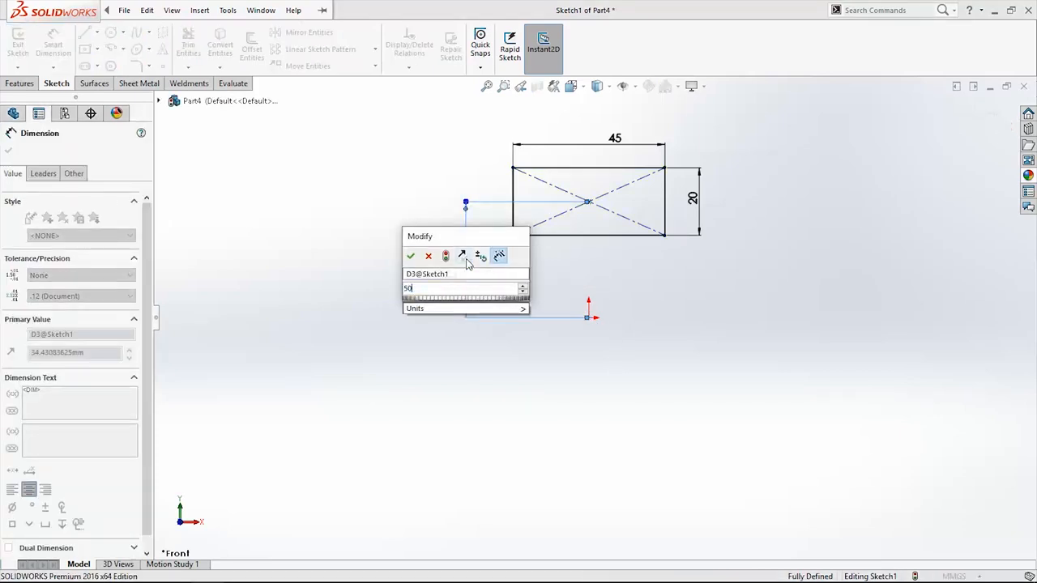
{"action": "left_click", "coordinate": [412, 256]}
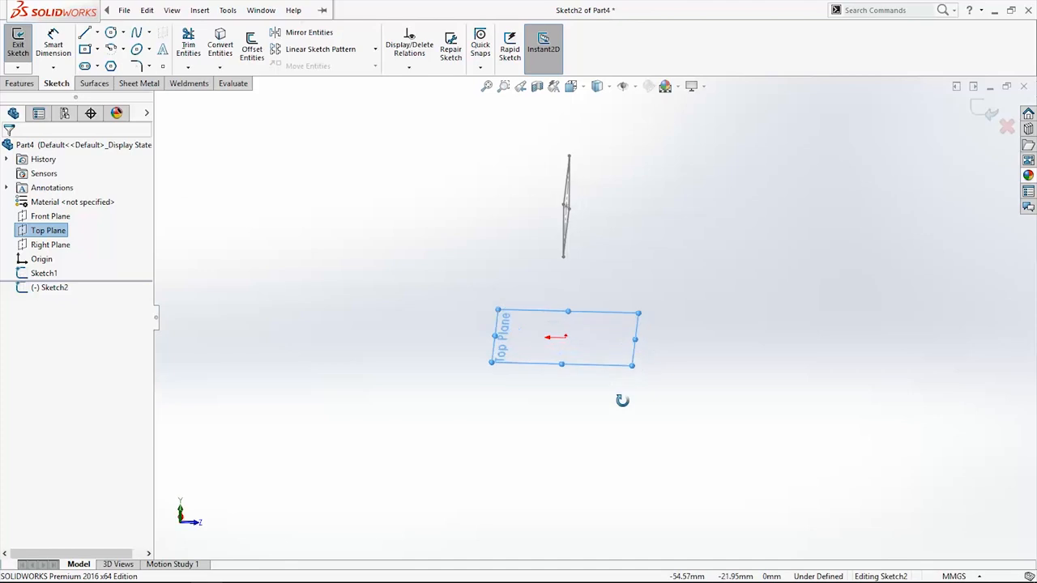
- Sketch an ellipse on Top Plane 30 mm from the origin and drag its major axis shorter
{"action": "right_click", "coordinate": [49, 230]}
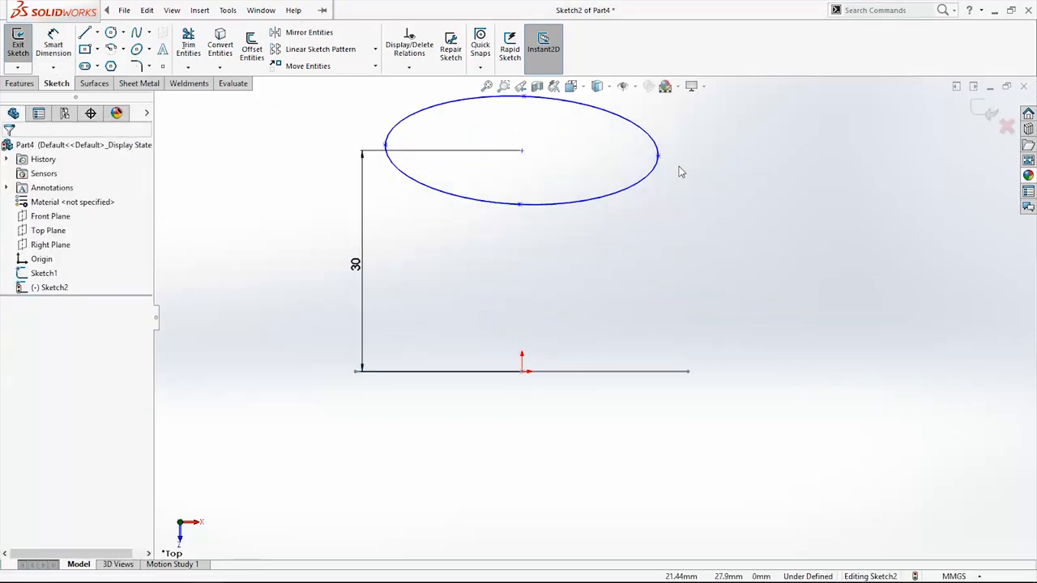
{"action": "left_click", "coordinate": [656, 154]}
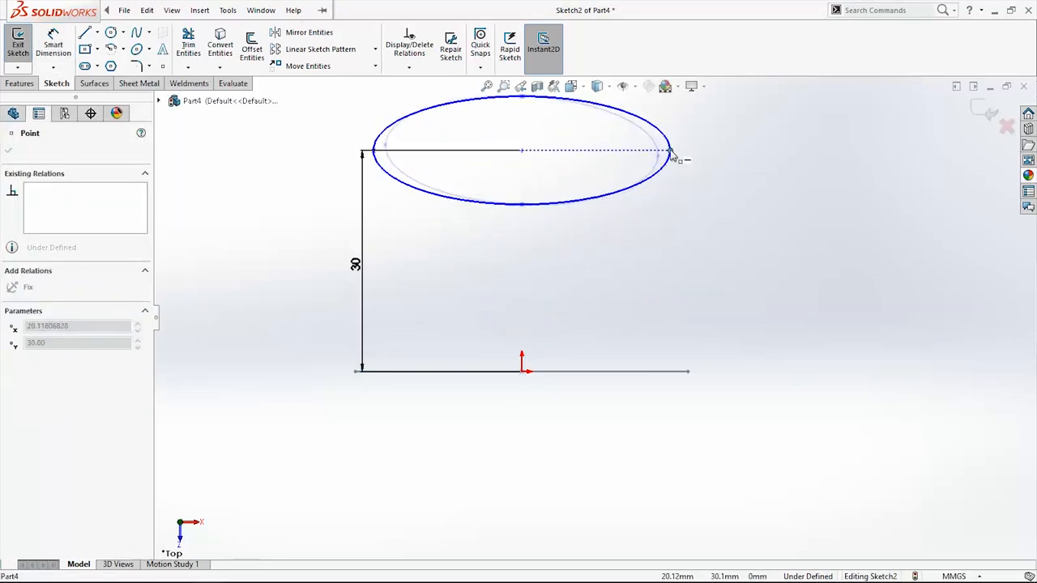
{"action": "left_click_drag", "start_coordinate": [672, 154], "coordinate": [639, 153]}
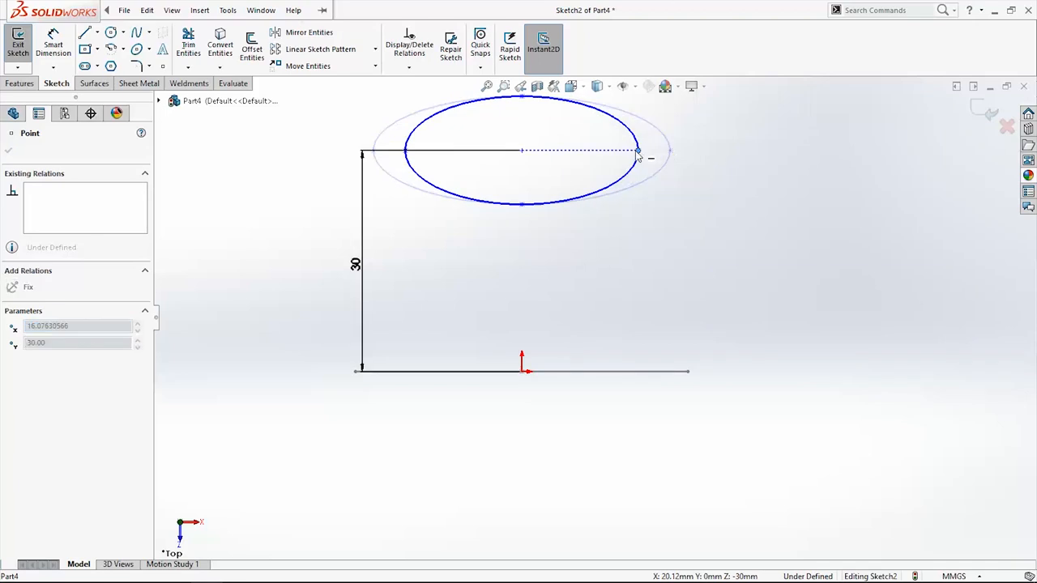
{"action": "left_click_drag", "start_coordinate": [635, 151], "coordinate": [521, 188]}
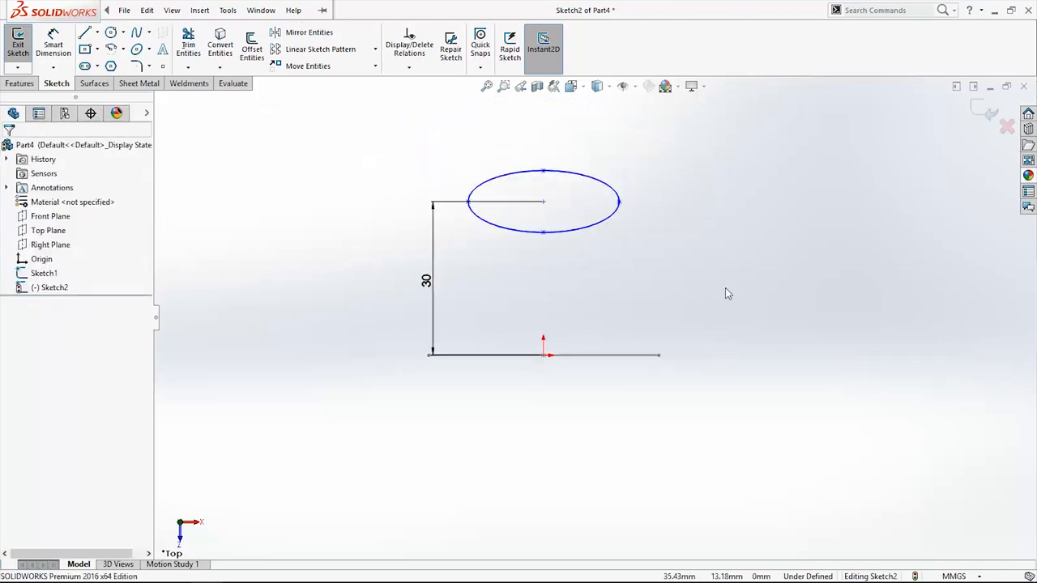
{"action": "mouse_move", "coordinate": [577, 167]}
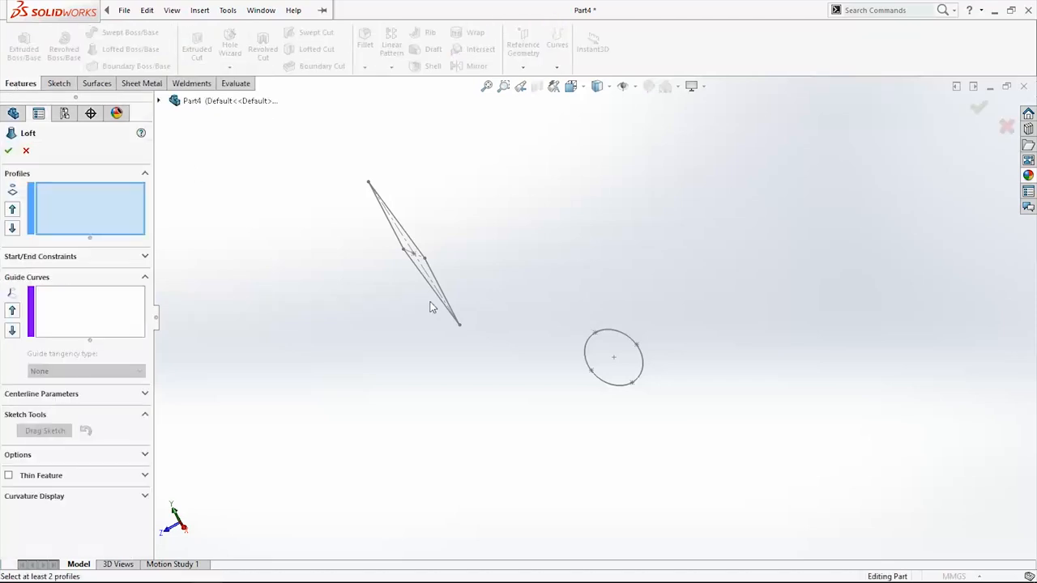
{"action": "mouse_move", "coordinate": [232, 279]}
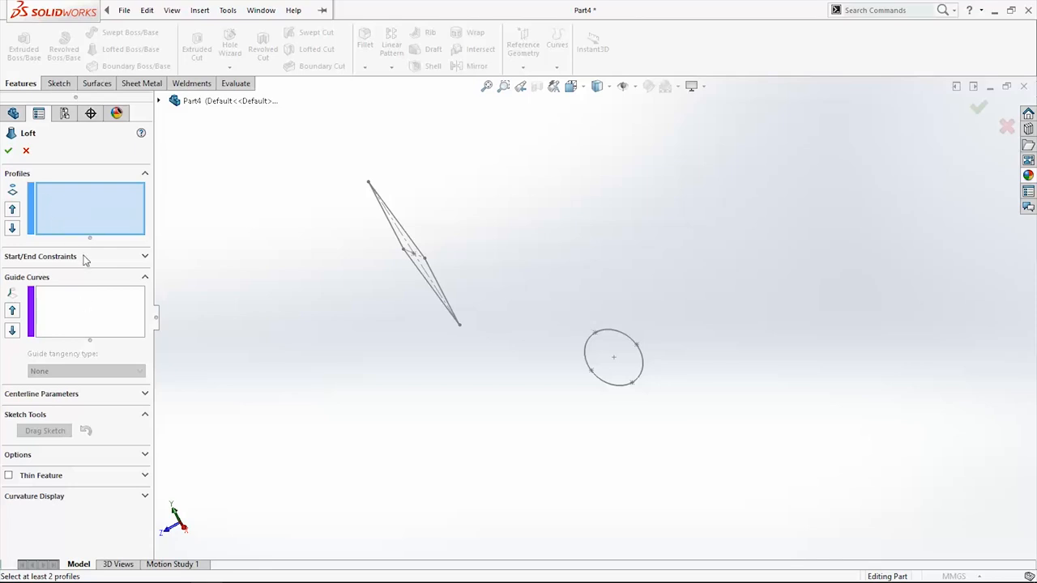
{"action": "mouse_move", "coordinate": [87, 321]}
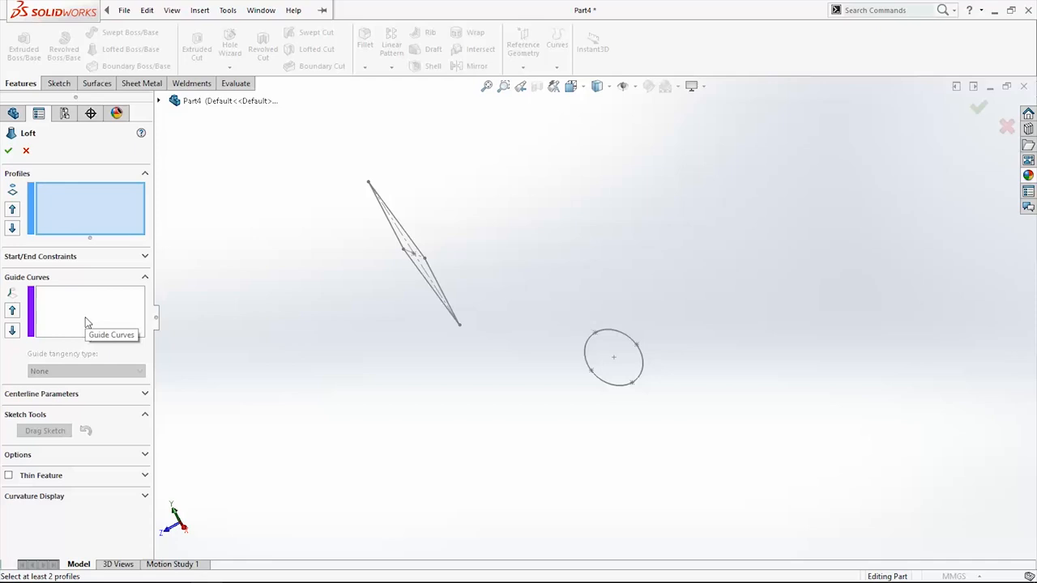
{"action": "mouse_move", "coordinate": [107, 405]}
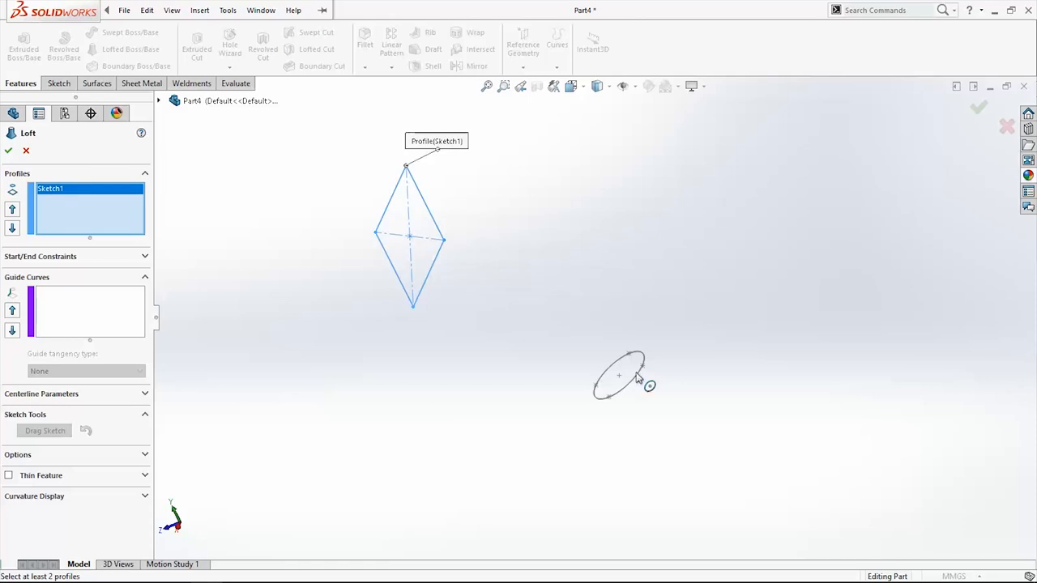
{"action": "mouse_move", "coordinate": [635, 390]}
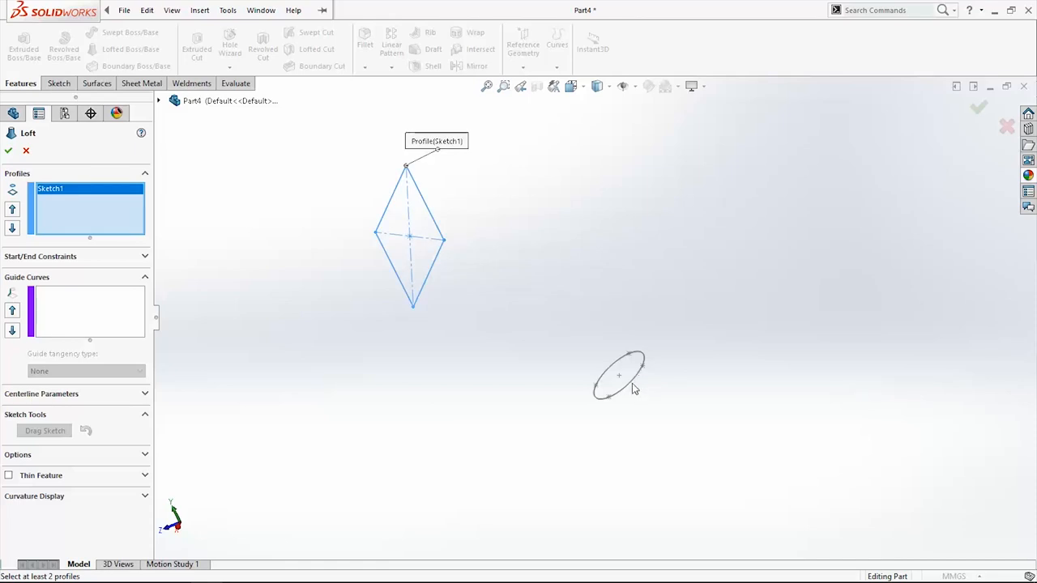
- Select the ellipse (Sketch2) and rectangle (Sketch1) as the loft's two profiles
{"action": "left_click", "coordinate": [615, 376]}
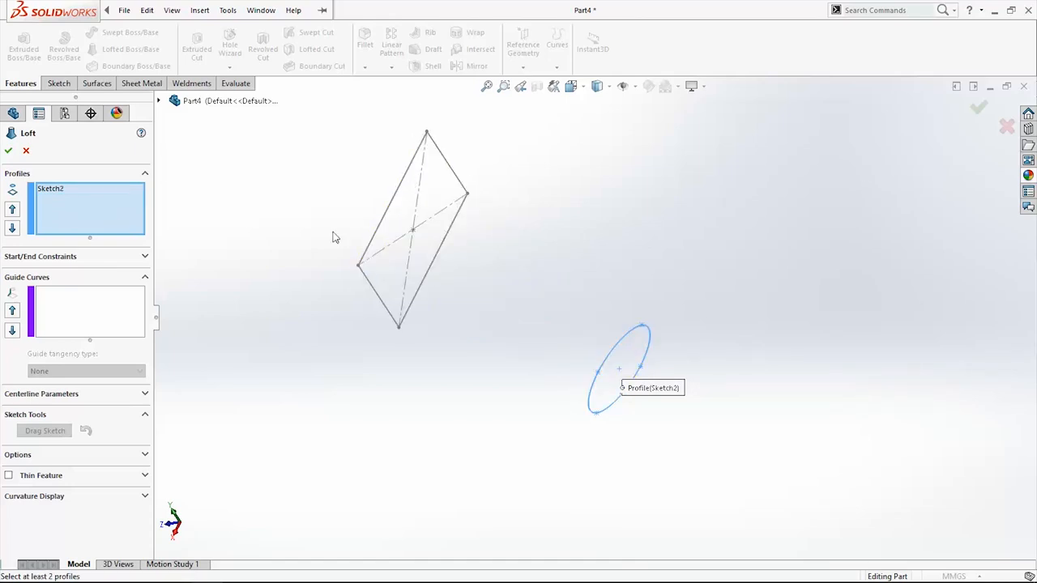
{"action": "left_click", "coordinate": [426, 133]}
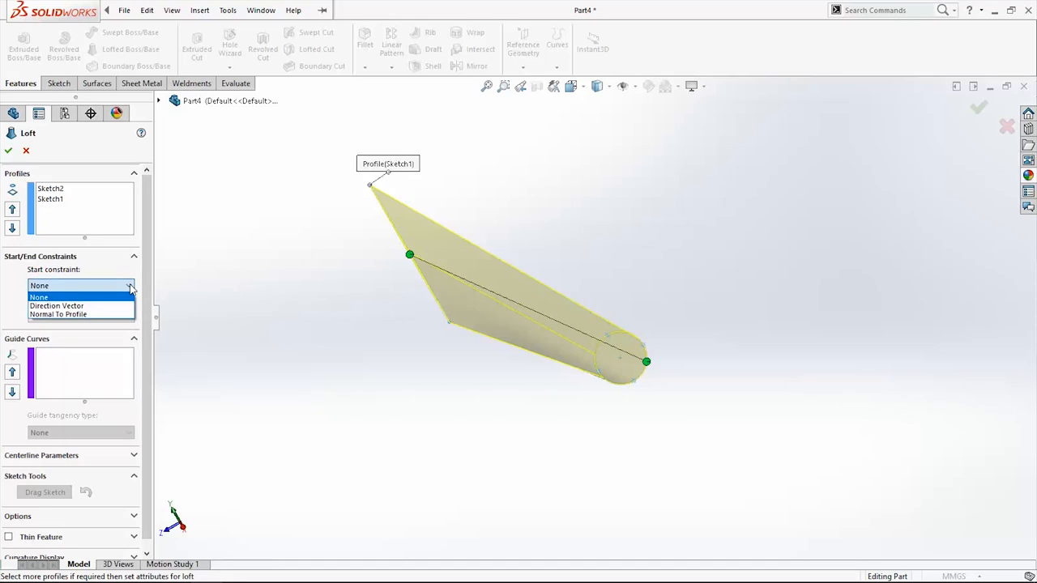
- Set loft start and end to Normal To Profile and make it a 0.1 mm thin feature
{"action": "left_click", "coordinate": [66, 315]}
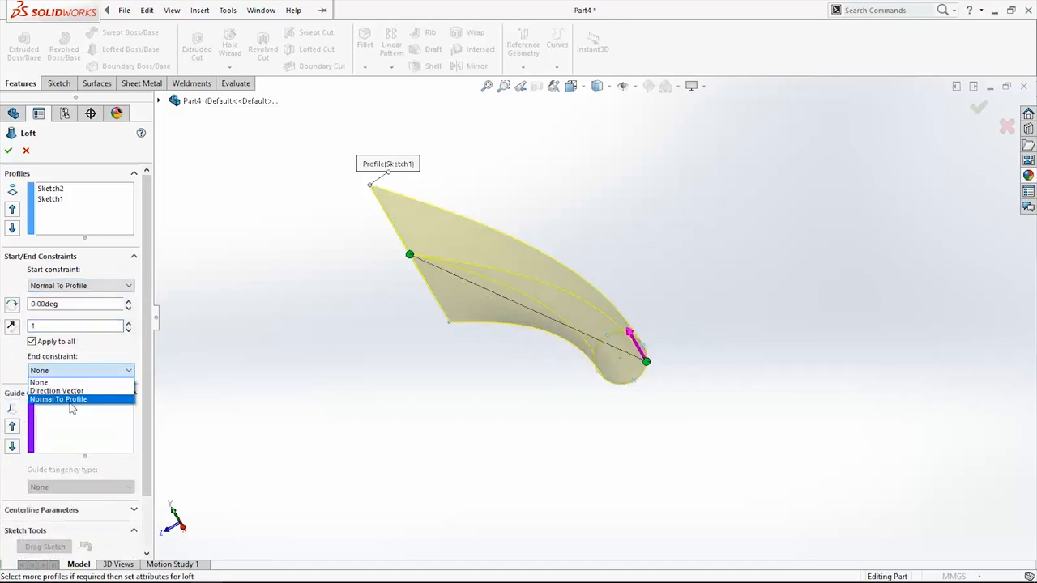
{"action": "left_click", "coordinate": [58, 399]}
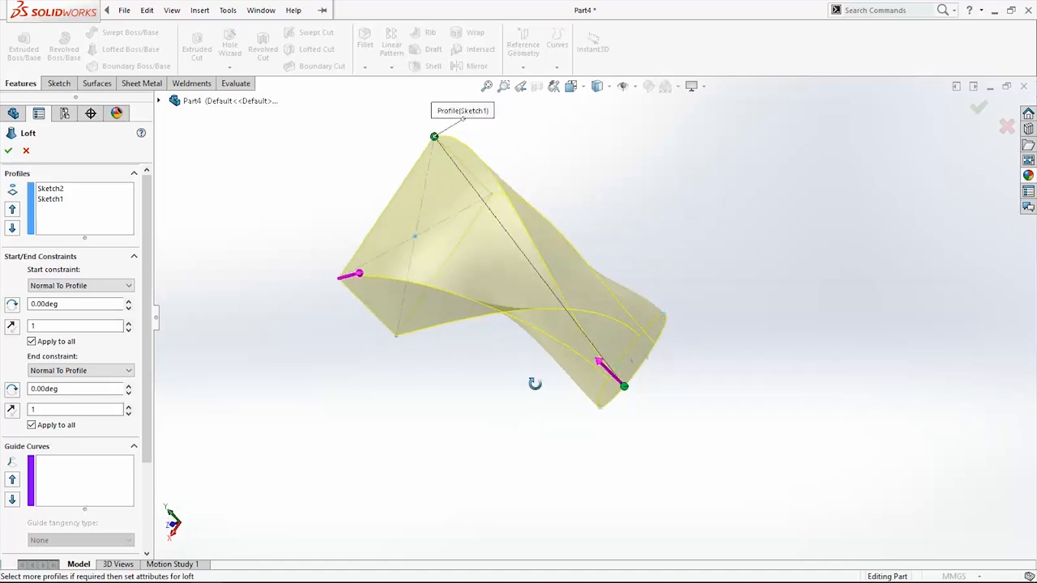
{"action": "left_click_drag", "start_coordinate": [534, 382], "coordinate": [711, 294]}
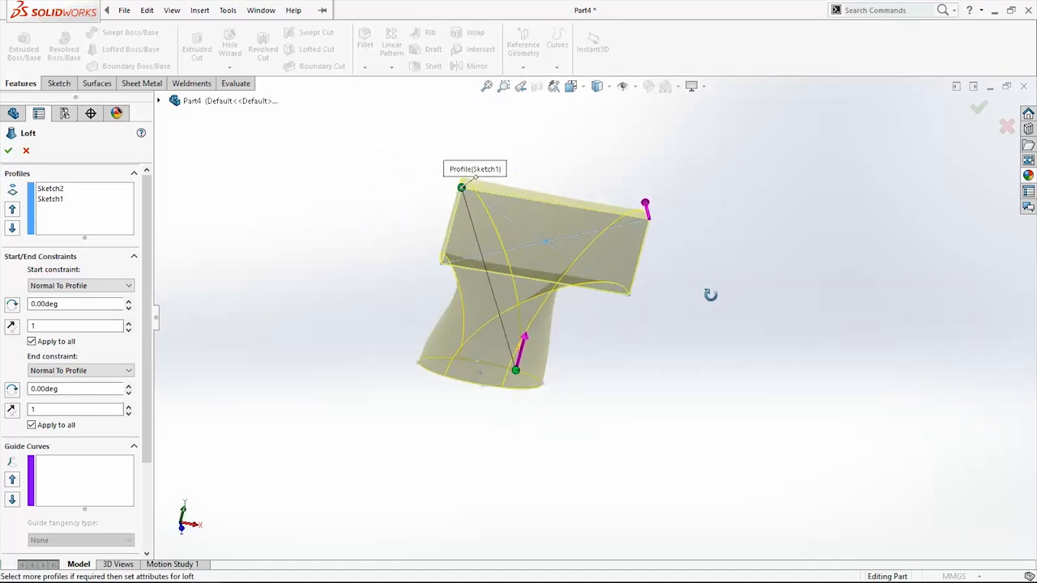
{"action": "left_click_drag", "start_coordinate": [710, 295], "coordinate": [606, 431]}
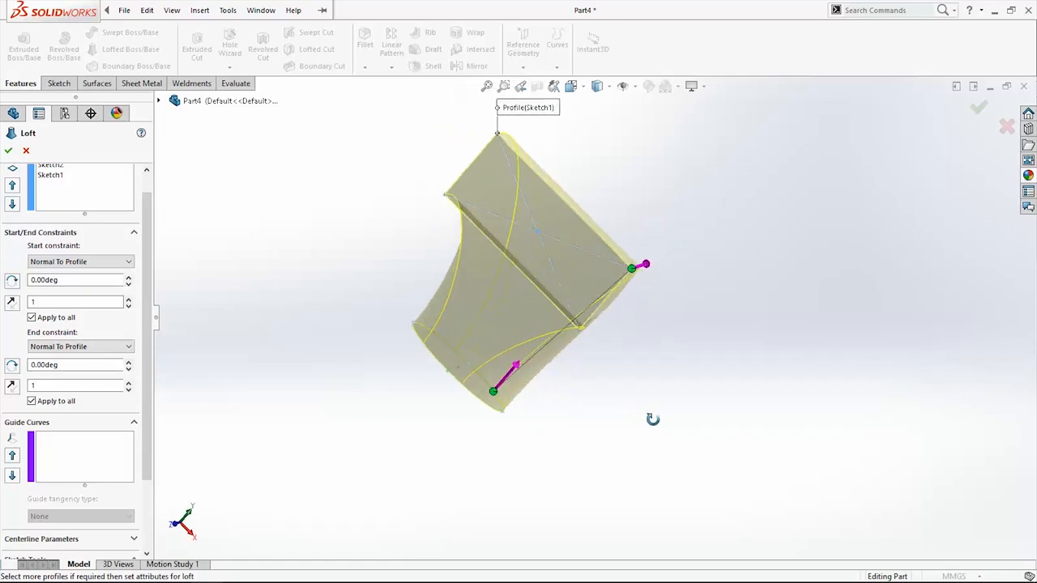
{"action": "left_click_drag", "start_coordinate": [653, 418], "coordinate": [416, 371]}
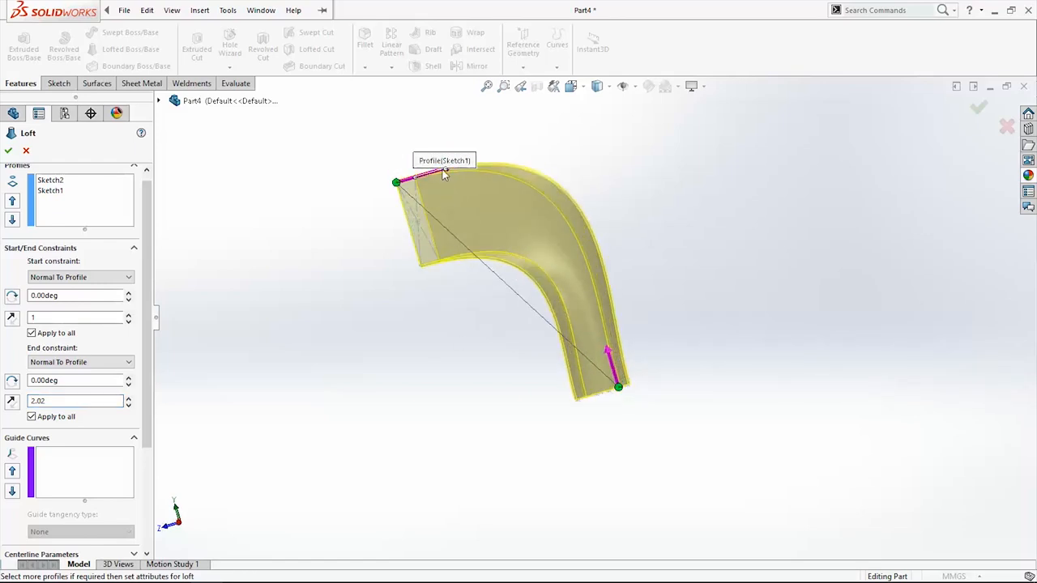
{"action": "type", "text": "0.1"}
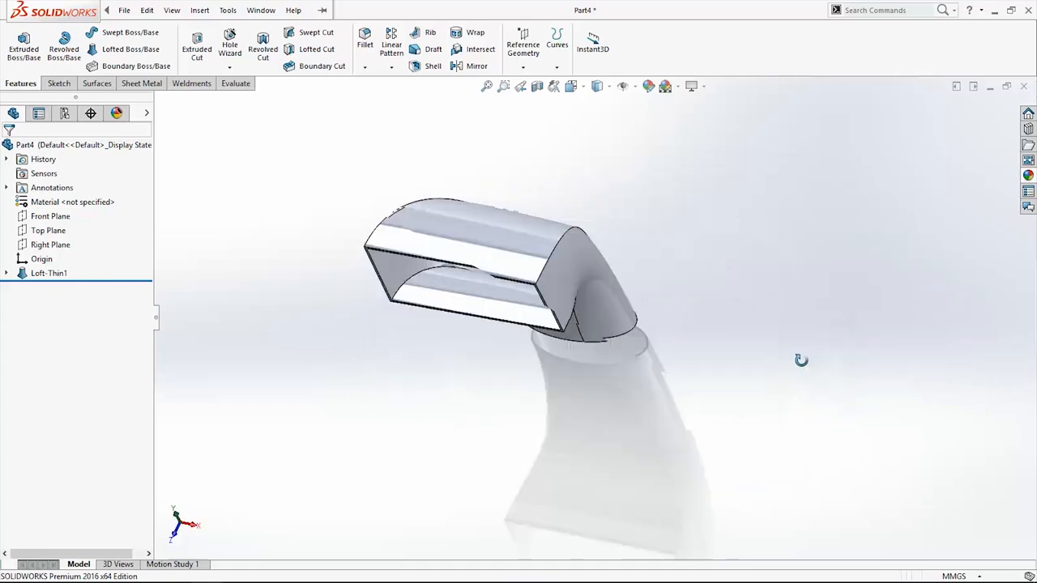
- Edit Sketch1 under Loft-Thin1 and exit, leaving the loft with a self-intersection error
{"action": "left_click_drag", "start_coordinate": [800, 359], "coordinate": [887, 347]}
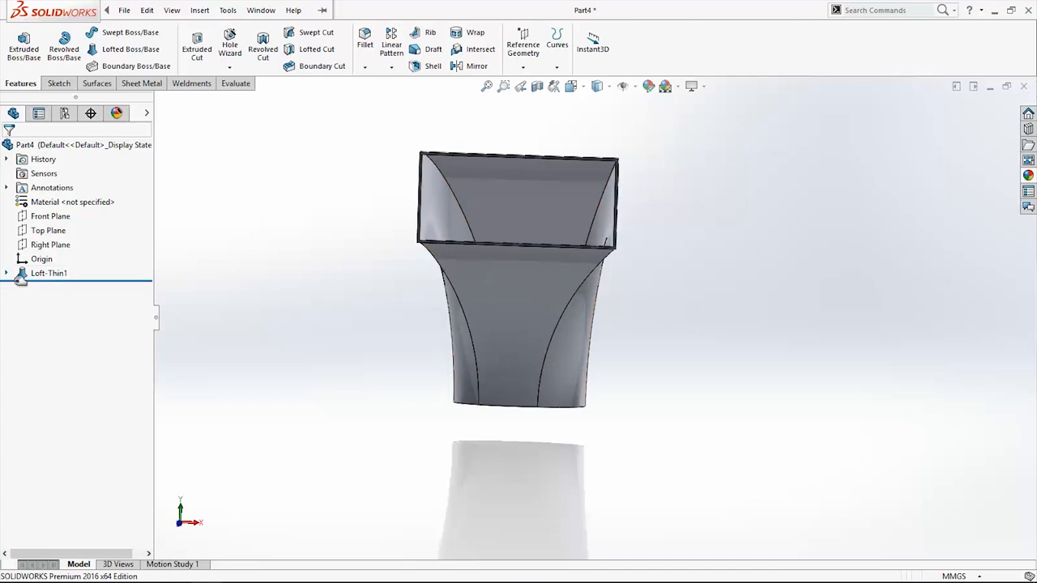
{"action": "left_click", "coordinate": [6, 272]}
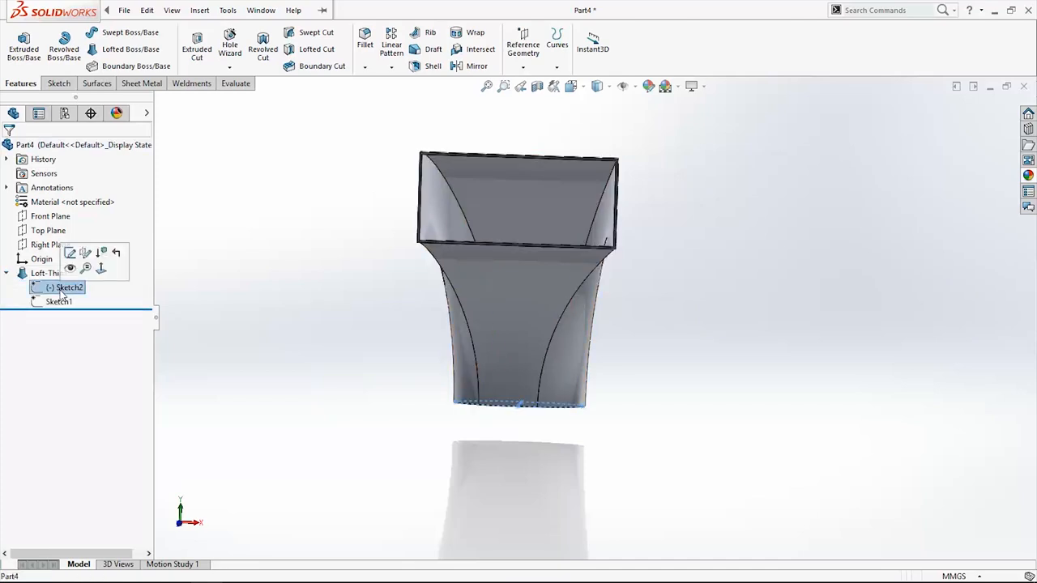
{"action": "right_click", "coordinate": [58, 302]}
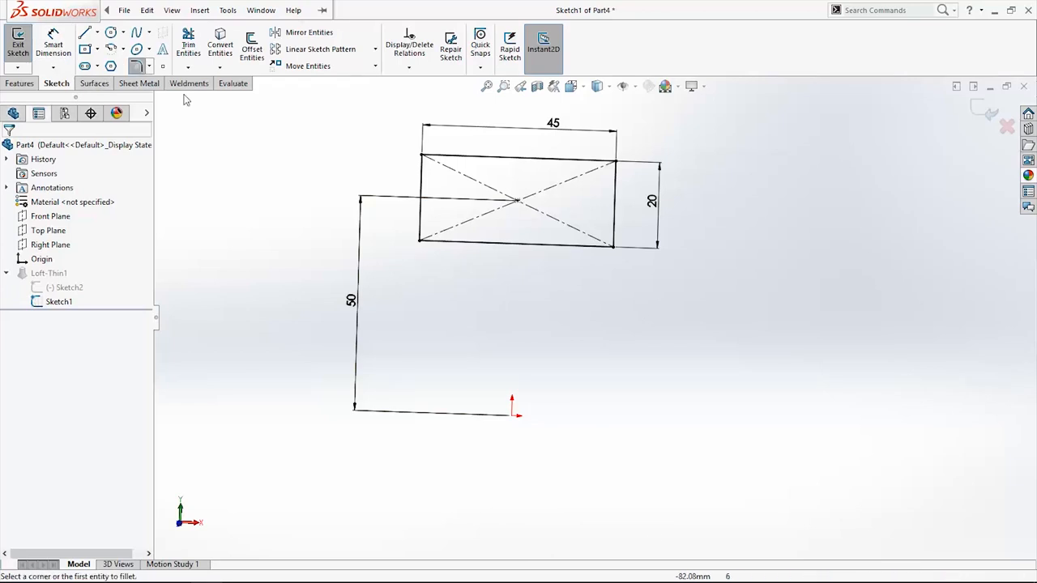
{"action": "left_click", "coordinate": [139, 64]}
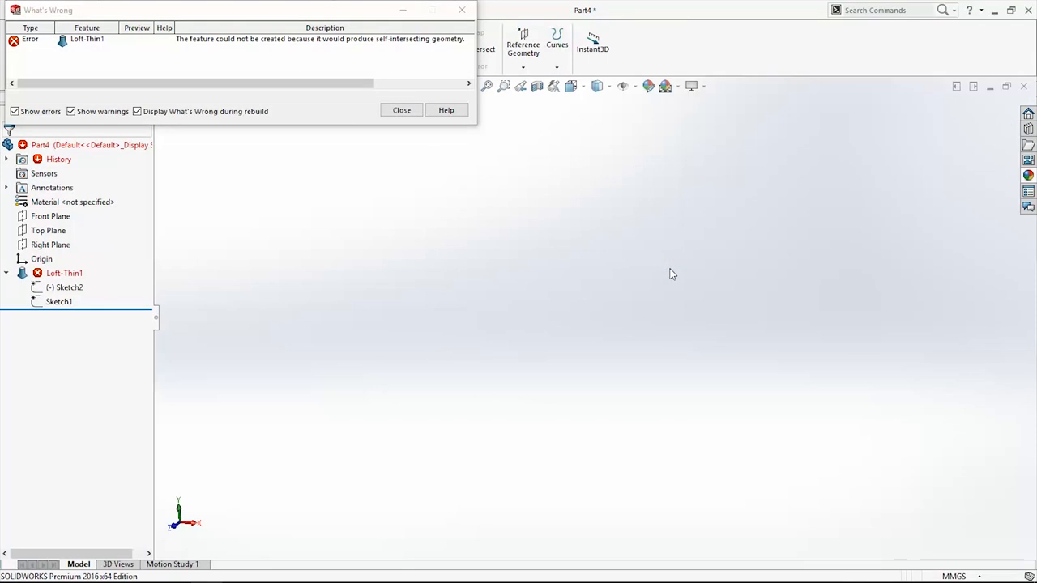
- Edit Loft-Thin1, reselect its profiles, set both ends Normal To Profile and rebuild it successfully
{"action": "right_click", "coordinate": [64, 272]}
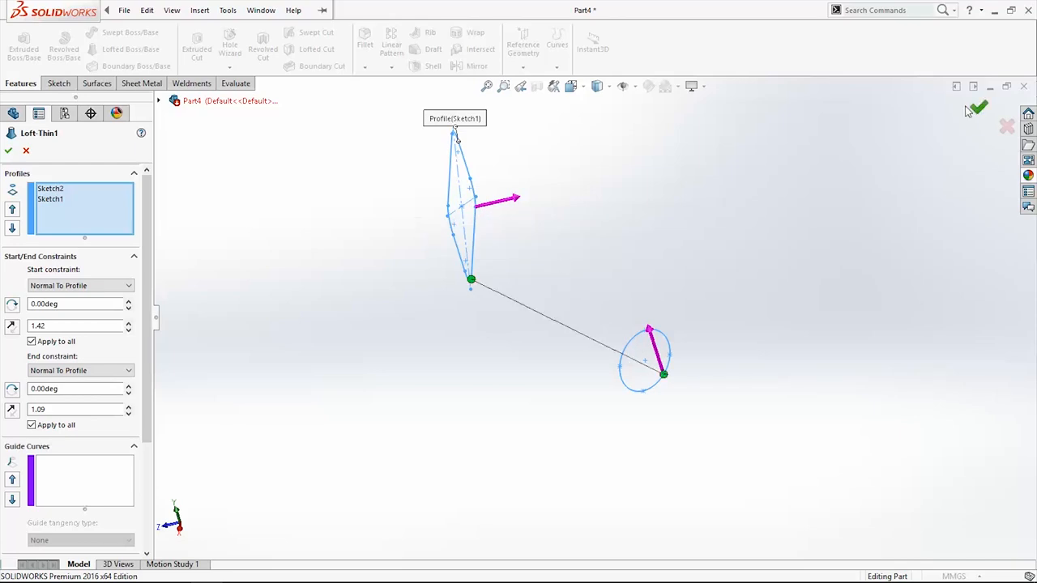
{"action": "left_click", "coordinate": [983, 108]}
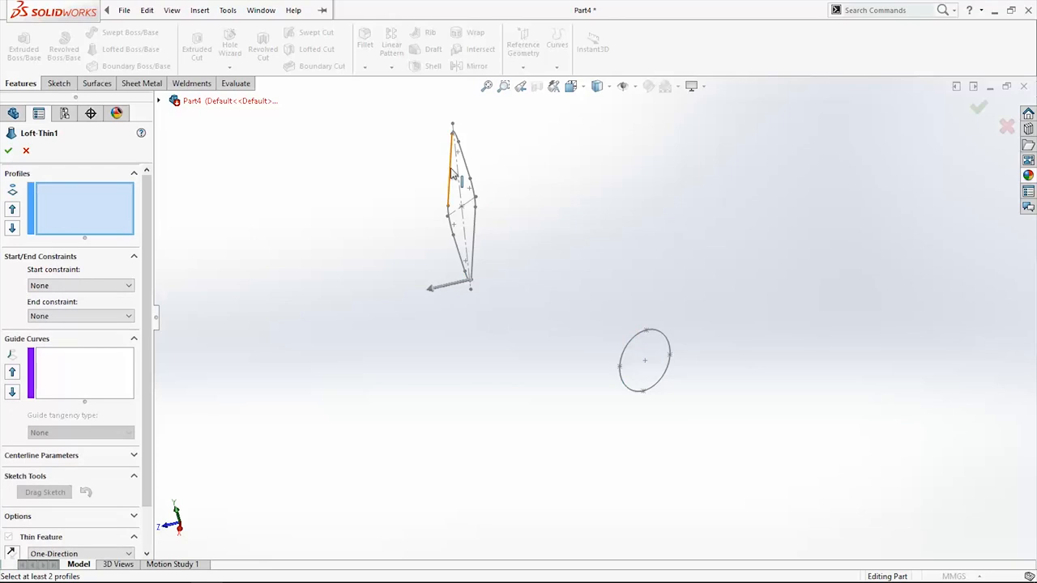
{"action": "left_click", "coordinate": [645, 362]}
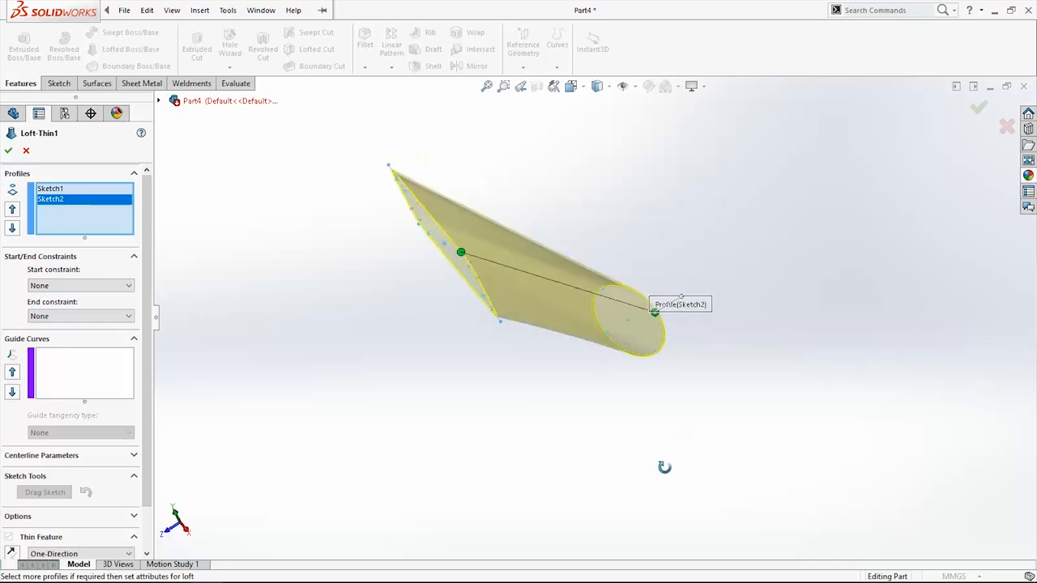
{"action": "left_click", "coordinate": [79, 286]}
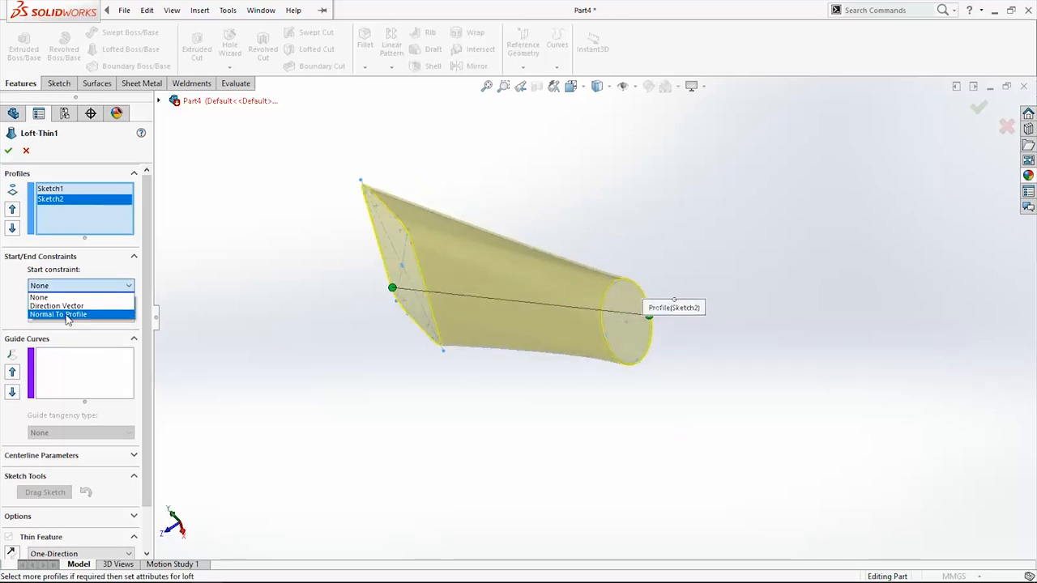
{"action": "left_click", "coordinate": [62, 314]}
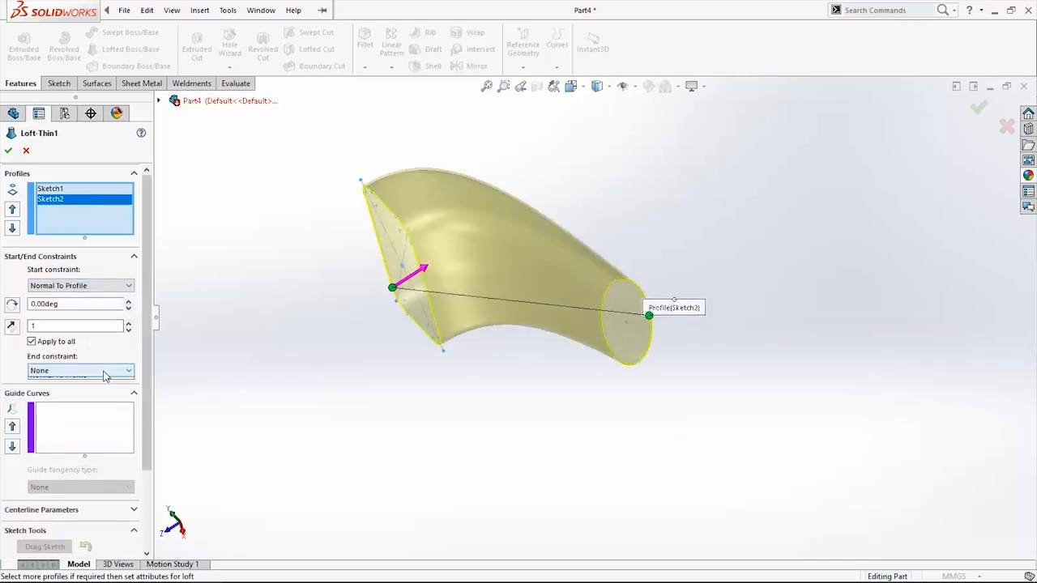
{"action": "left_click", "coordinate": [81, 369]}
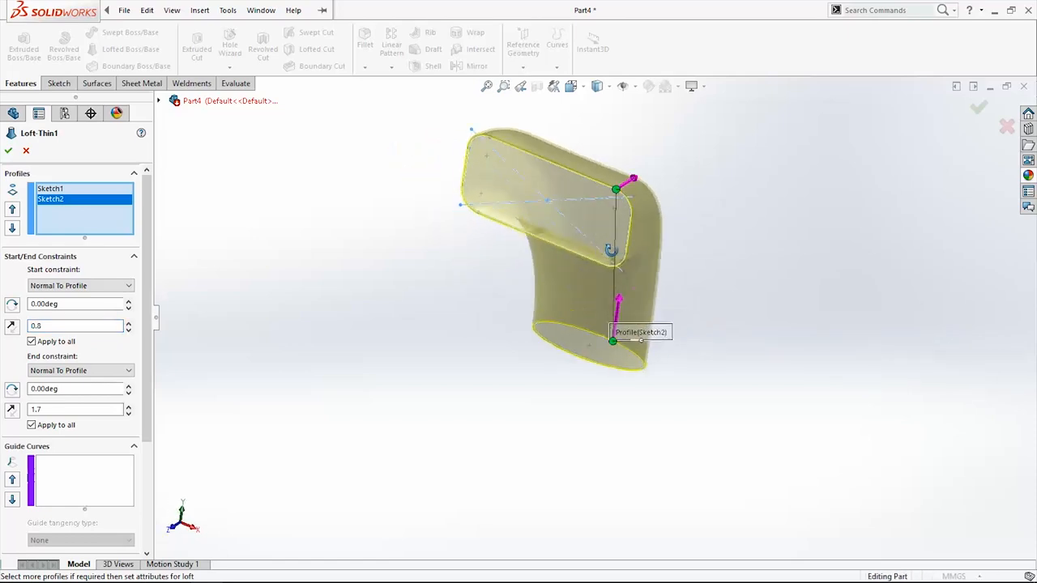
{"action": "left_click", "coordinate": [12, 151]}
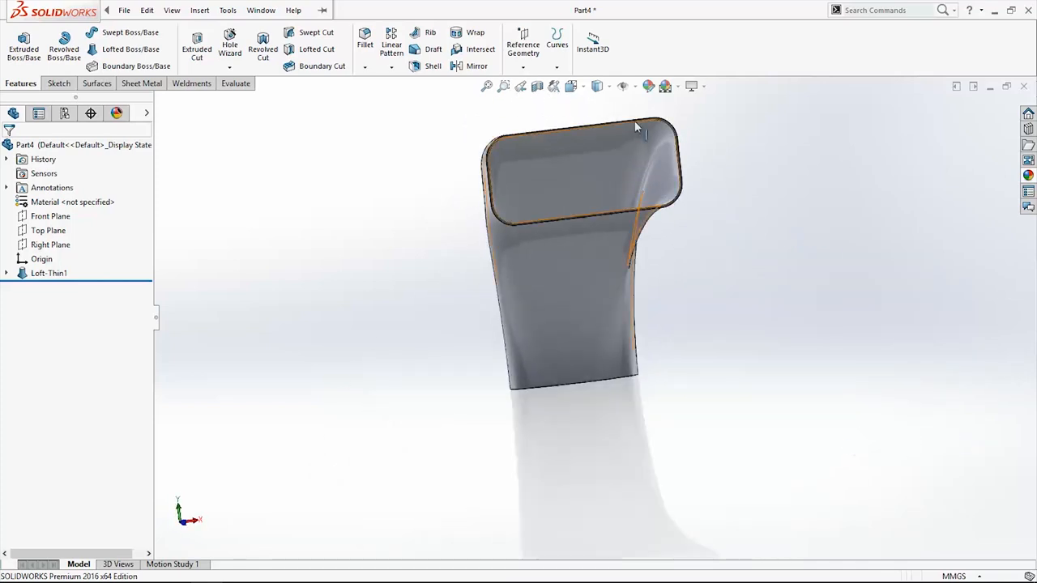
- Sketch a 45×20 rectangle with filleted corners on the loft's top opening for the face plate
{"action": "left_click", "coordinate": [48, 273]}
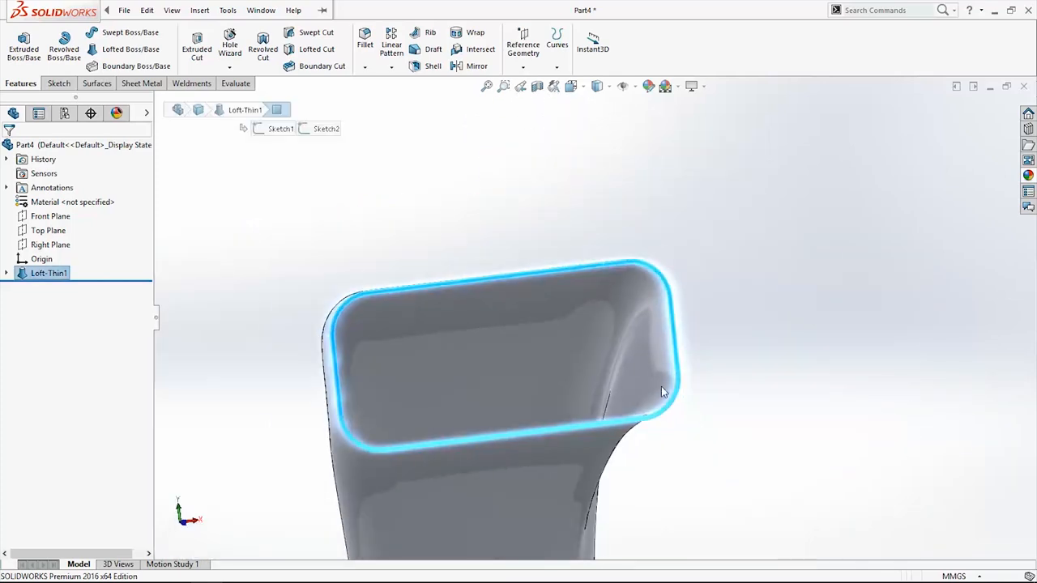
{"action": "left_click", "coordinate": [58, 82]}
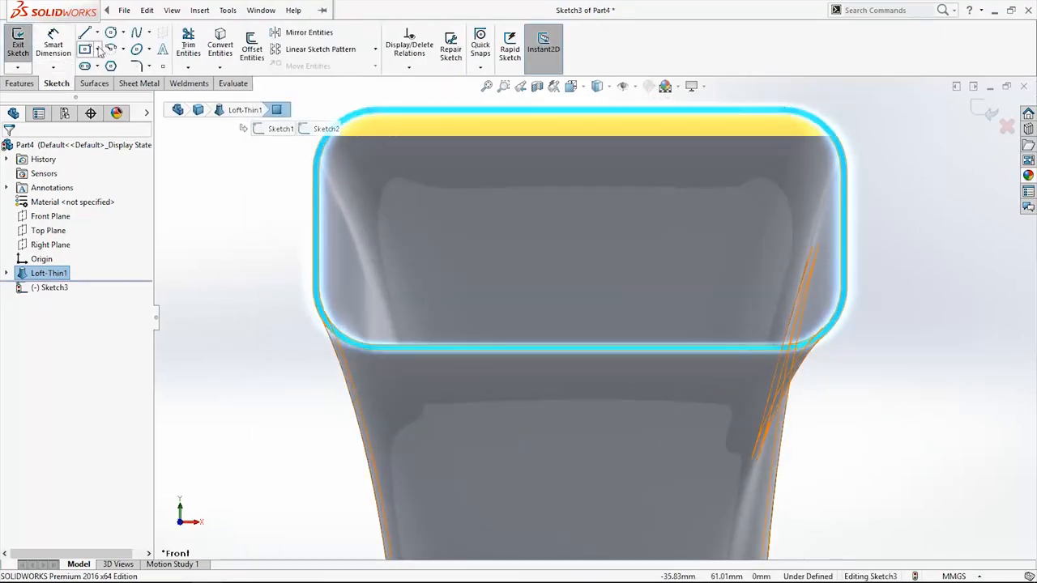
{"action": "left_click", "coordinate": [84, 42]}
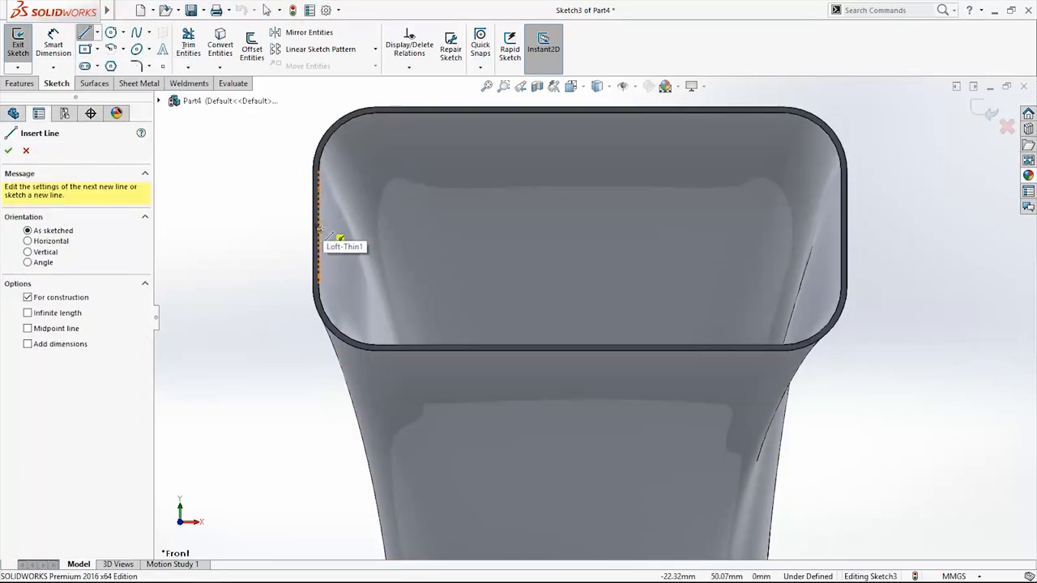
{"action": "left_click_drag", "start_coordinate": [318, 230], "coordinate": [842, 230]}
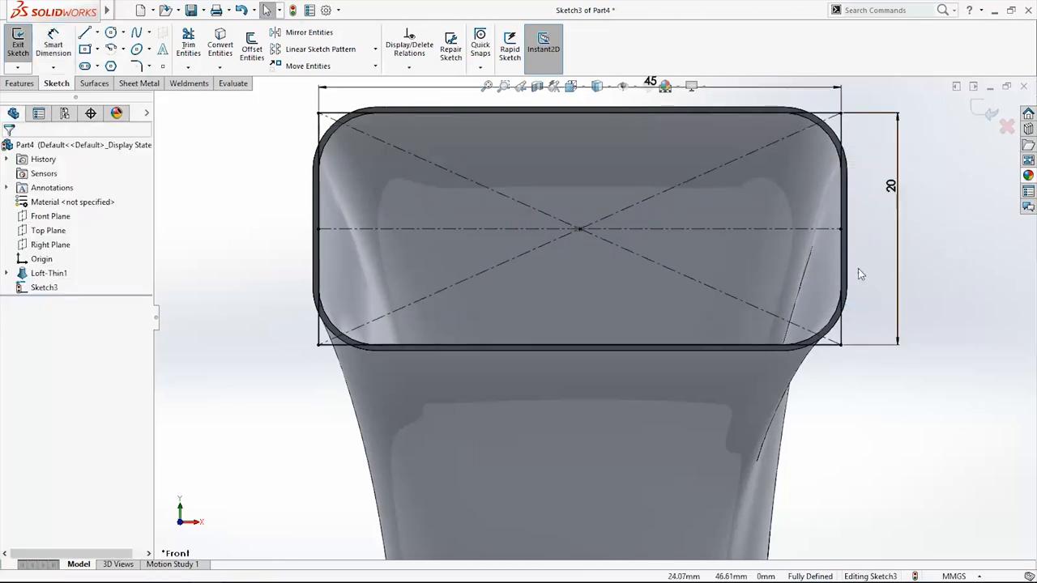
{"action": "left_click", "coordinate": [138, 65]}
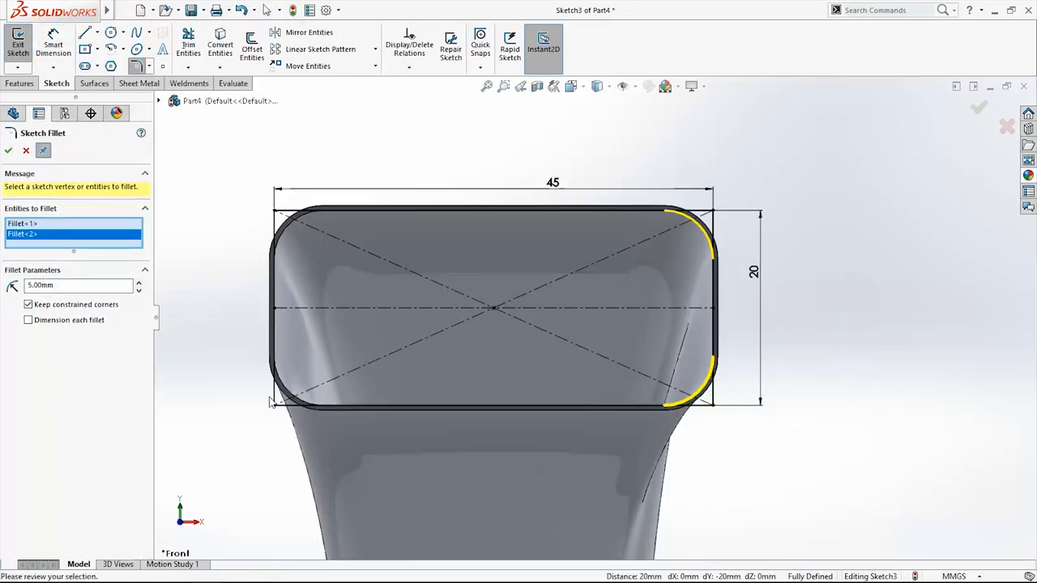
{"action": "left_click", "coordinate": [273, 405]}
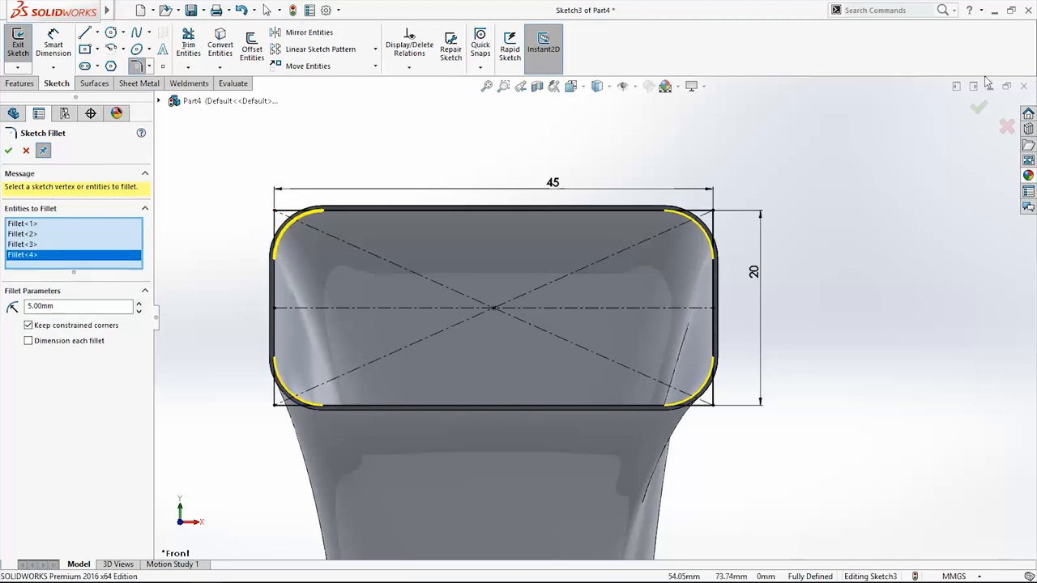
{"action": "left_click", "coordinate": [17, 82]}
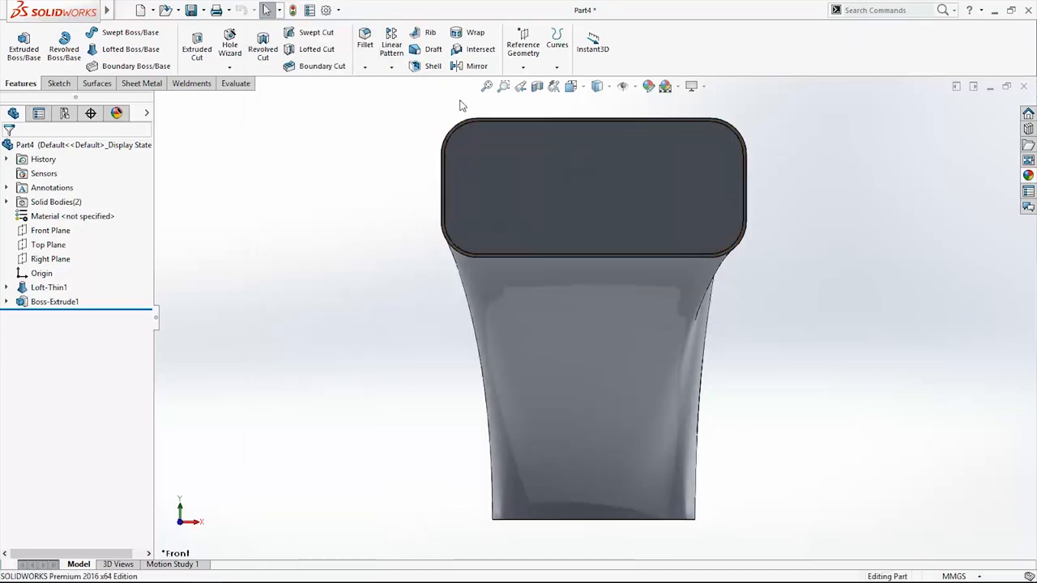
- Fill-pattern the face with polygonal-layout seed-cut holes of 0.4 mm diameter at spacing 5
{"action": "left_click", "coordinate": [385, 65]}
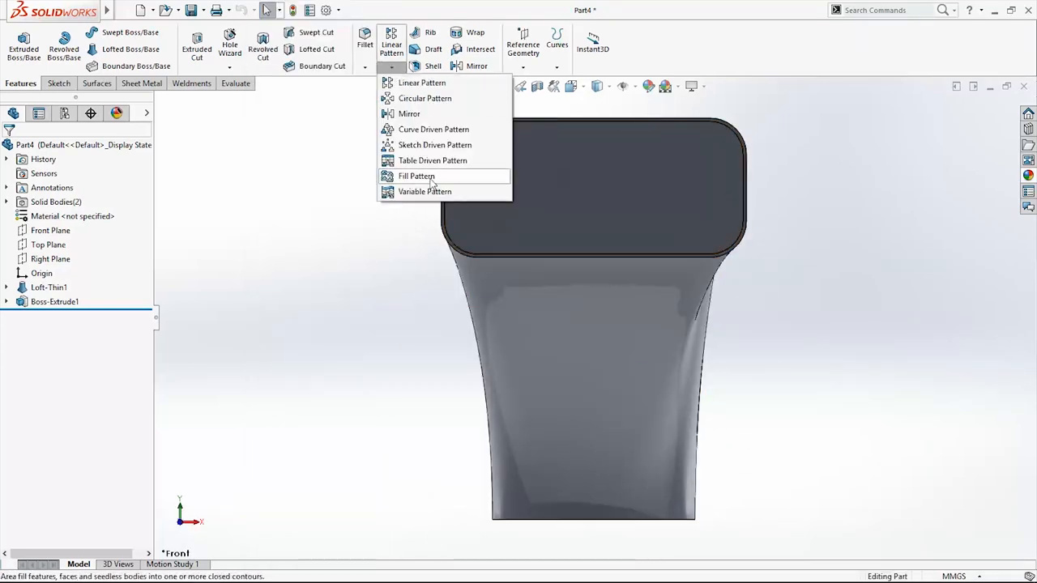
{"action": "left_click", "coordinate": [417, 174]}
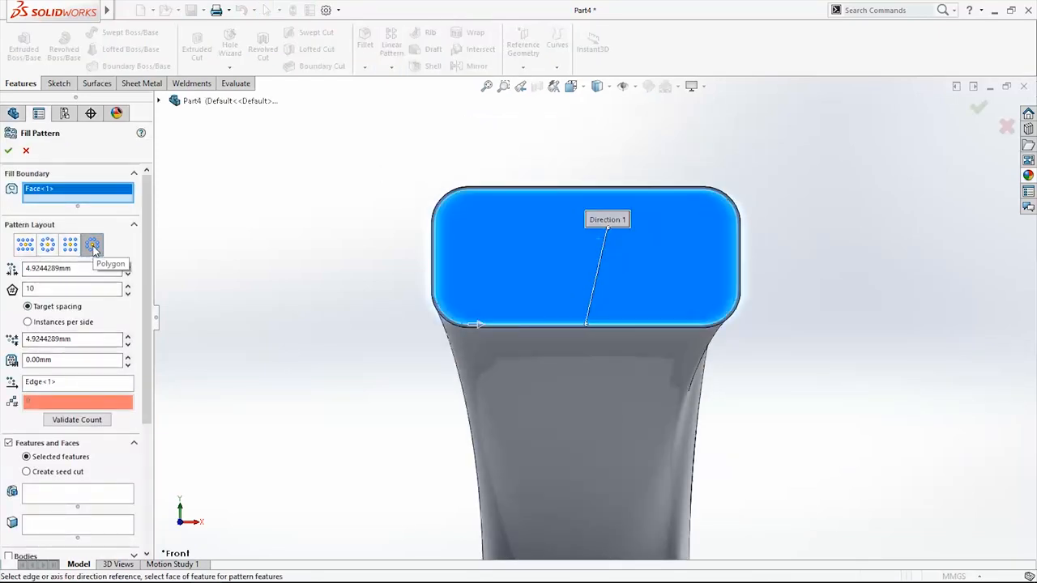
{"action": "left_click", "coordinate": [91, 245]}
{"action": "type", "text": "2"}
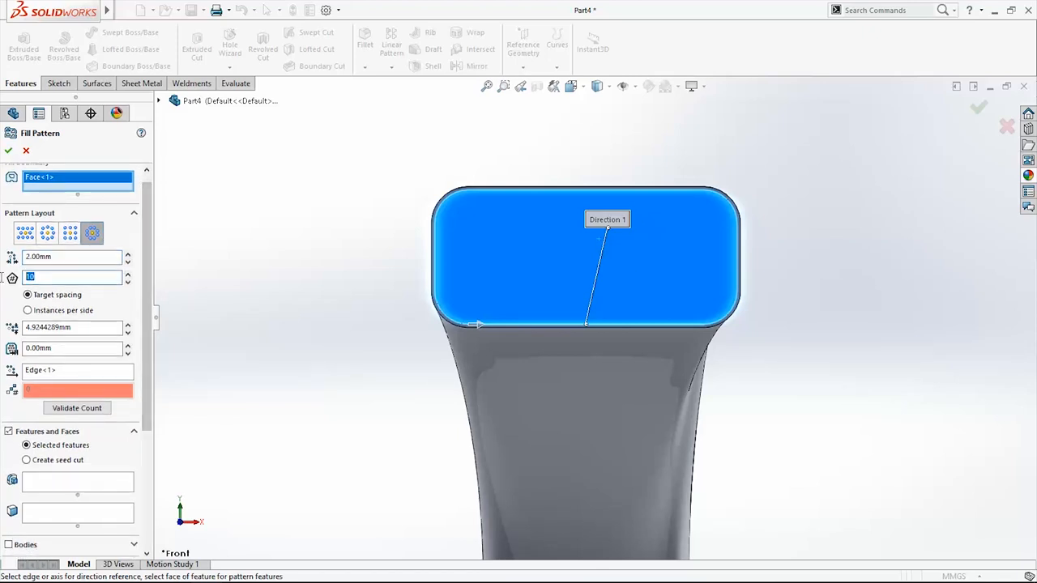
{"action": "type", "text": "5"}
{"action": "left_click", "coordinate": [73, 327]}
{"action": "type", "text": "3"}
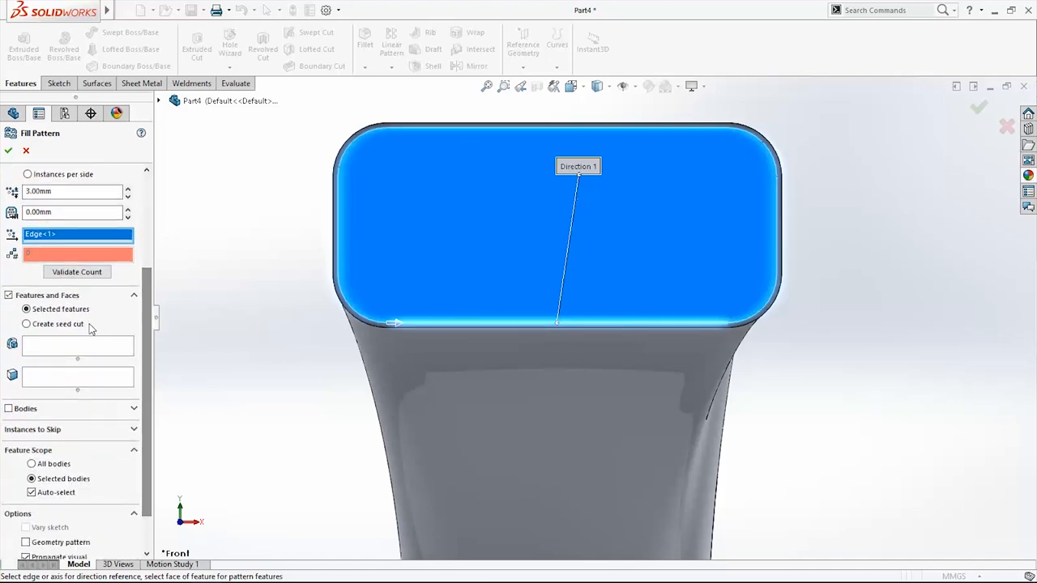
{"action": "left_click", "coordinate": [26, 324]}
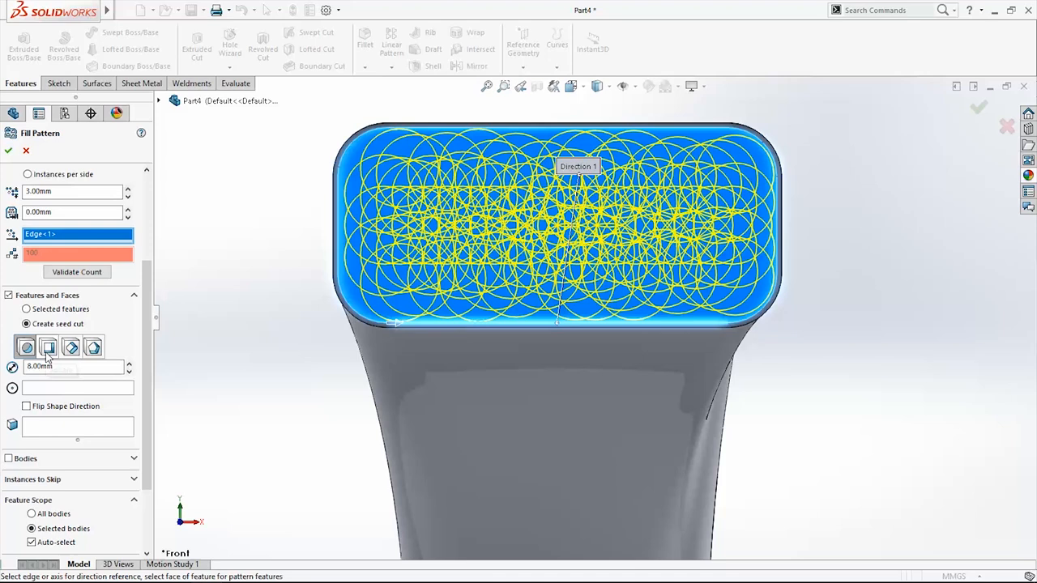
{"action": "left_click", "coordinate": [26, 346]}
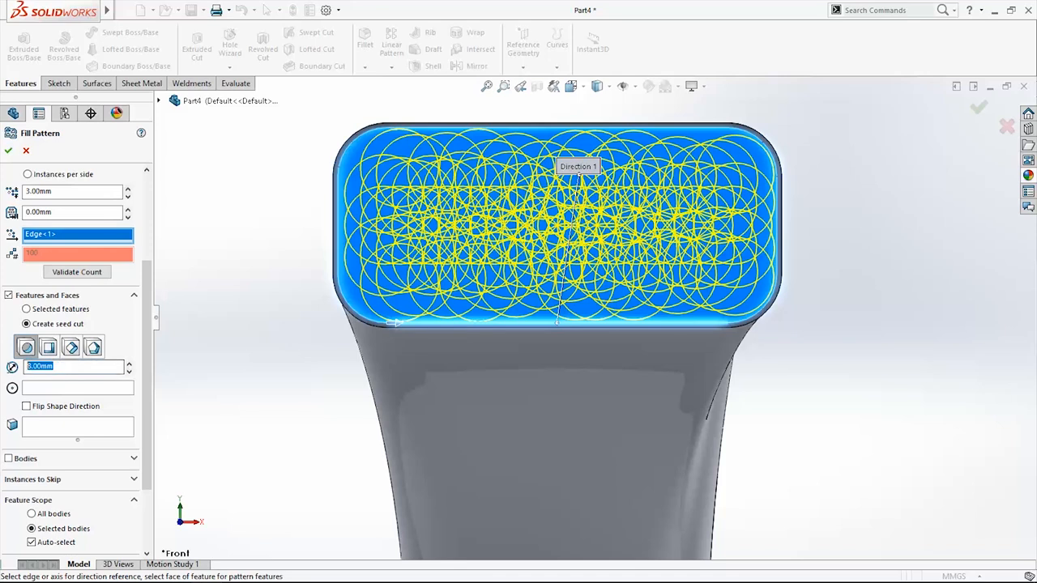
{"action": "type", "text": "0.4"}
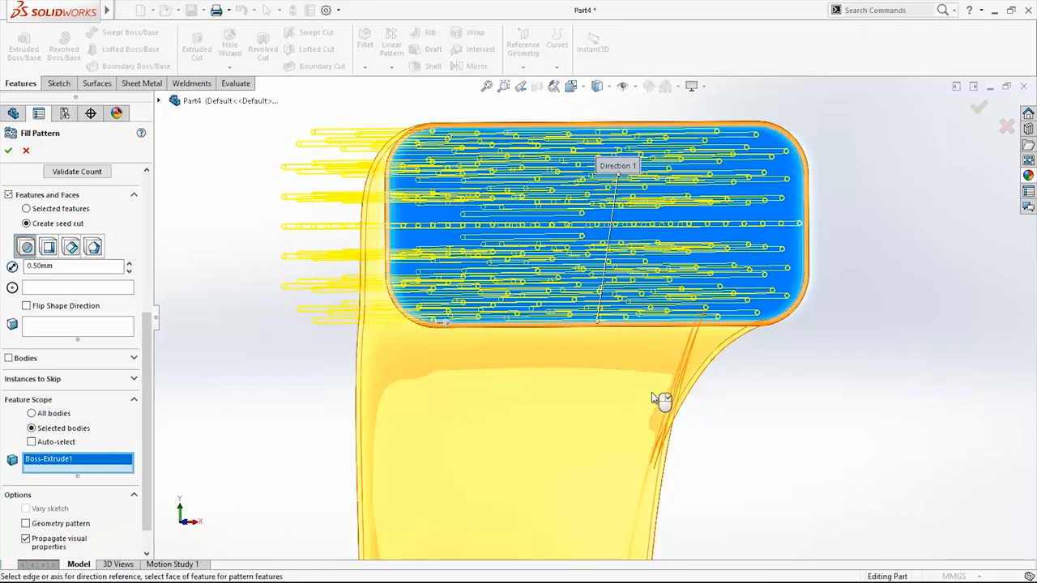
{"action": "left_click_drag", "start_coordinate": [648, 397], "coordinate": [768, 404]}
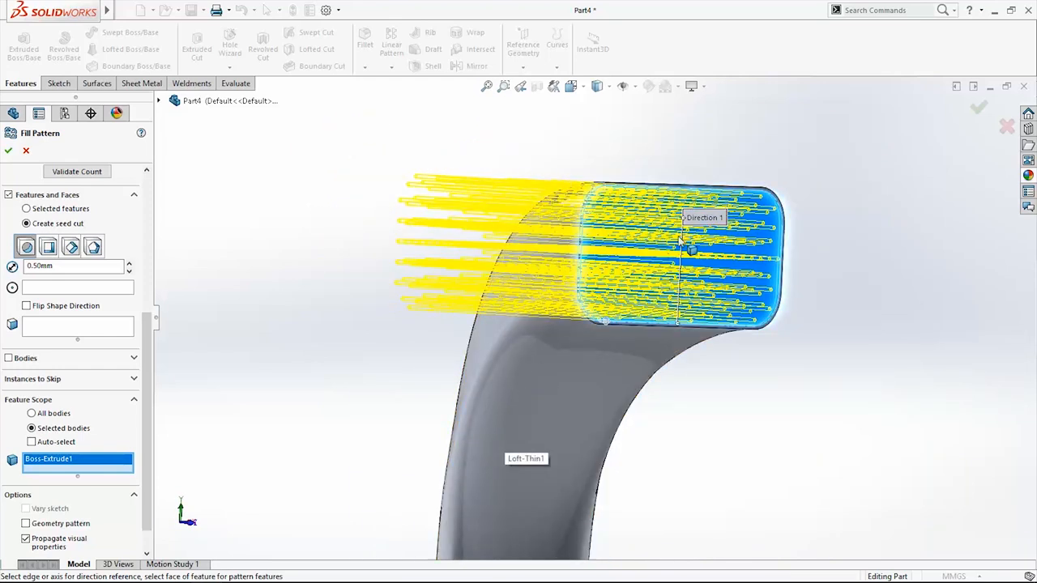
{"action": "mouse_move", "coordinate": [800, 412]}
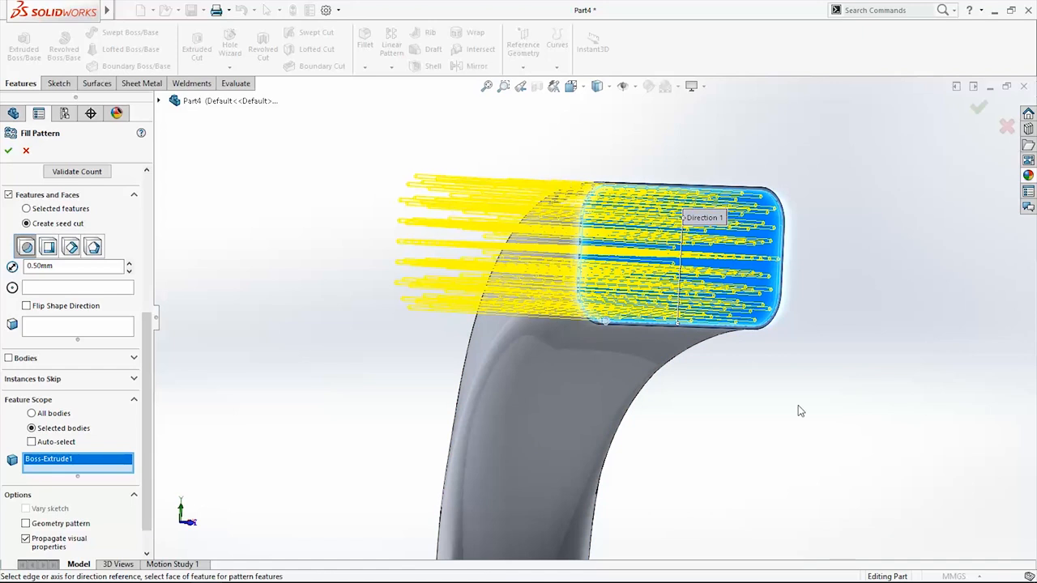
{"action": "left_click", "coordinate": [10, 150]}
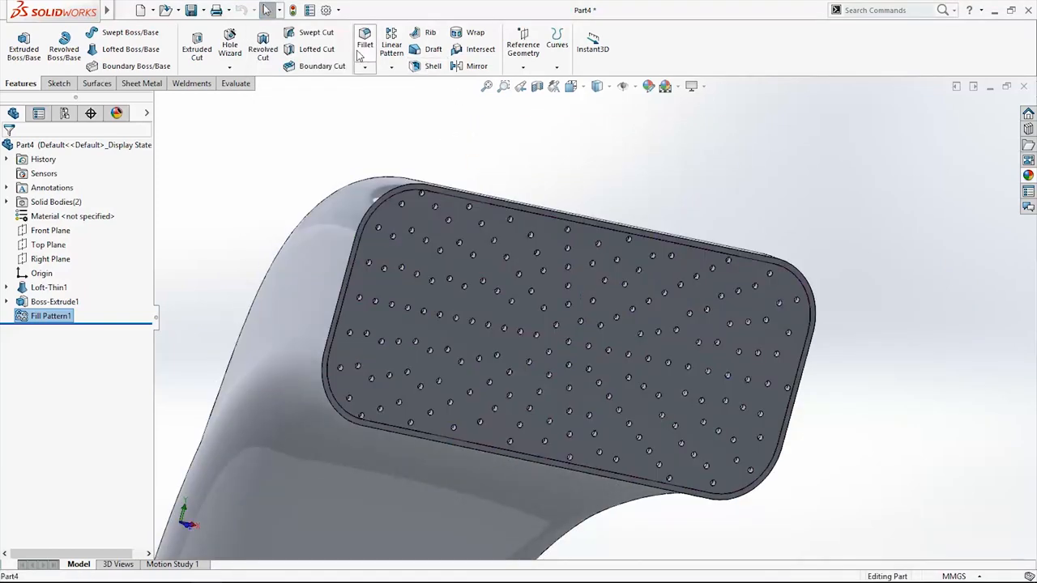
- Fillet the outer edge of the perforated face plate as Fillet1
{"action": "left_click", "coordinate": [365, 39]}
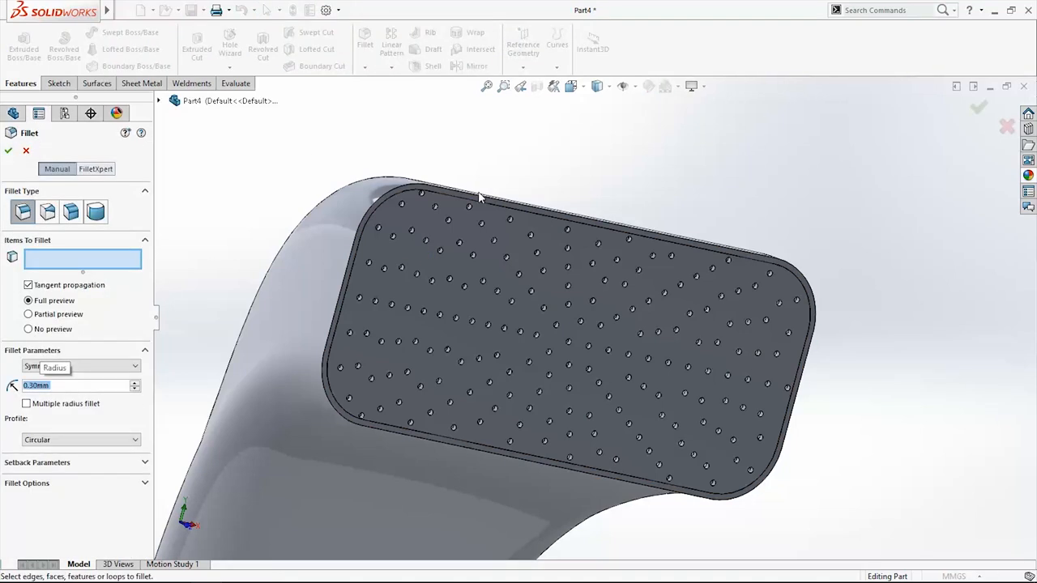
{"action": "left_click", "coordinate": [478, 198]}
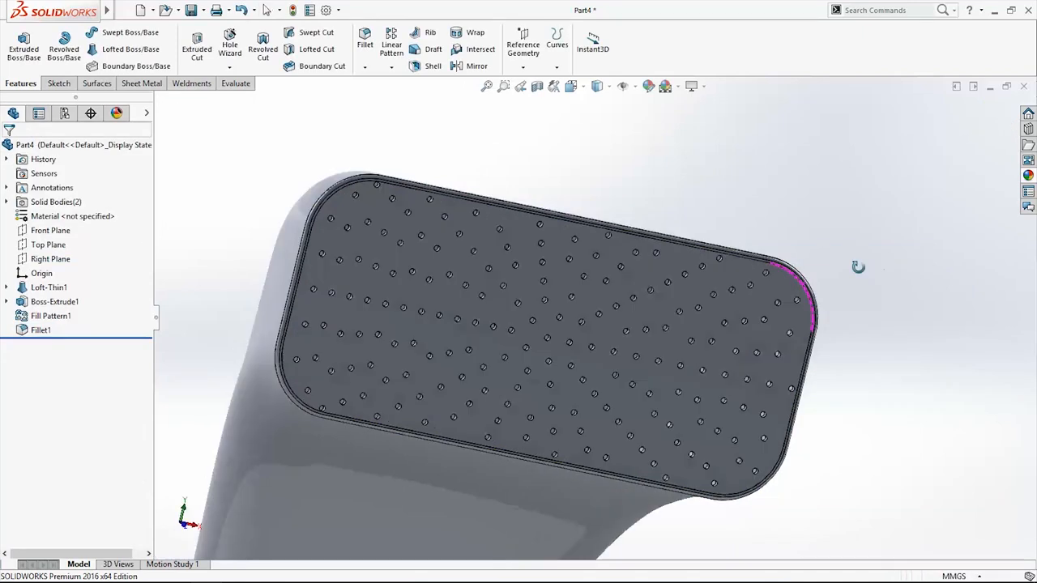
{"action": "left_click_drag", "start_coordinate": [859, 267], "coordinate": [677, 328]}
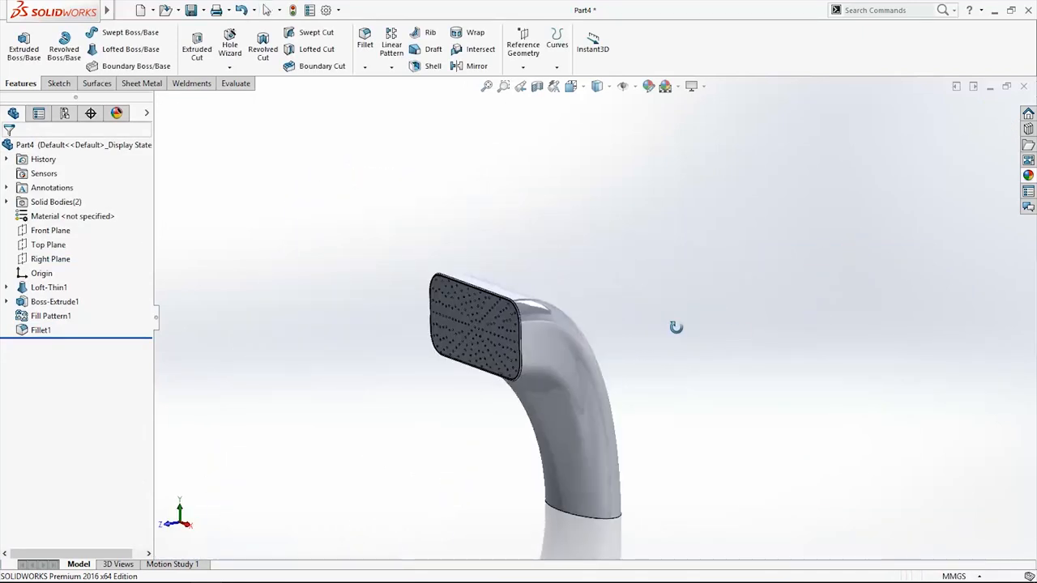
{"action": "left_click_drag", "start_coordinate": [678, 327], "coordinate": [670, 247]}
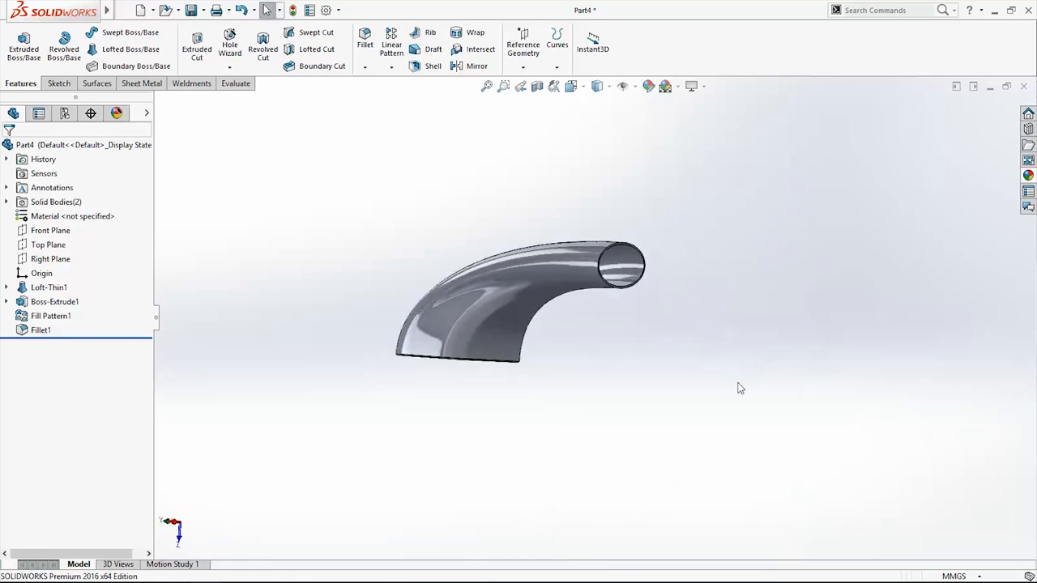
- Add Plane1 offset 65 mm beyond the pipe's open end face
{"action": "left_click", "coordinate": [522, 42]}
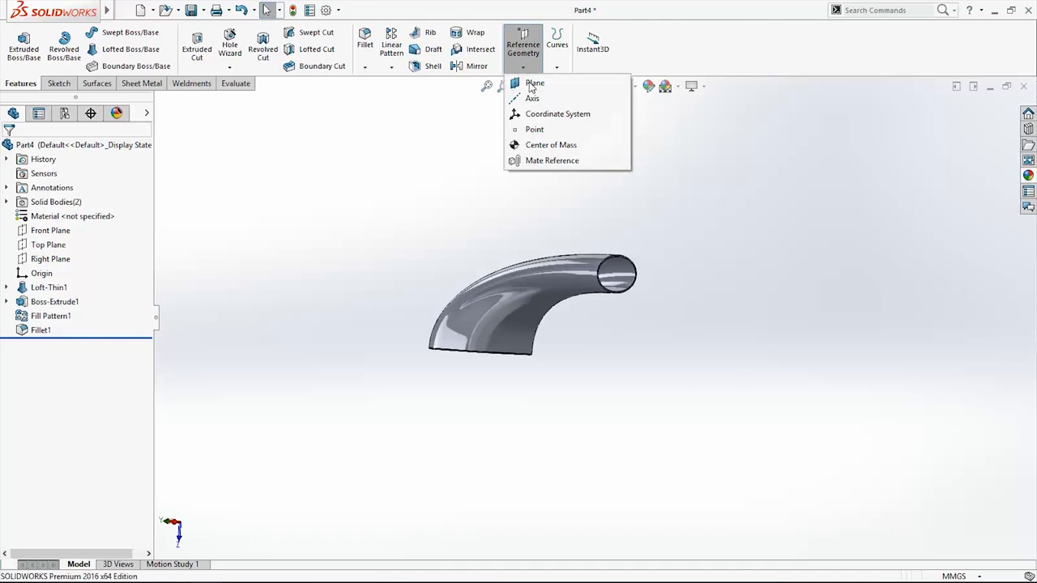
{"action": "left_click", "coordinate": [533, 83]}
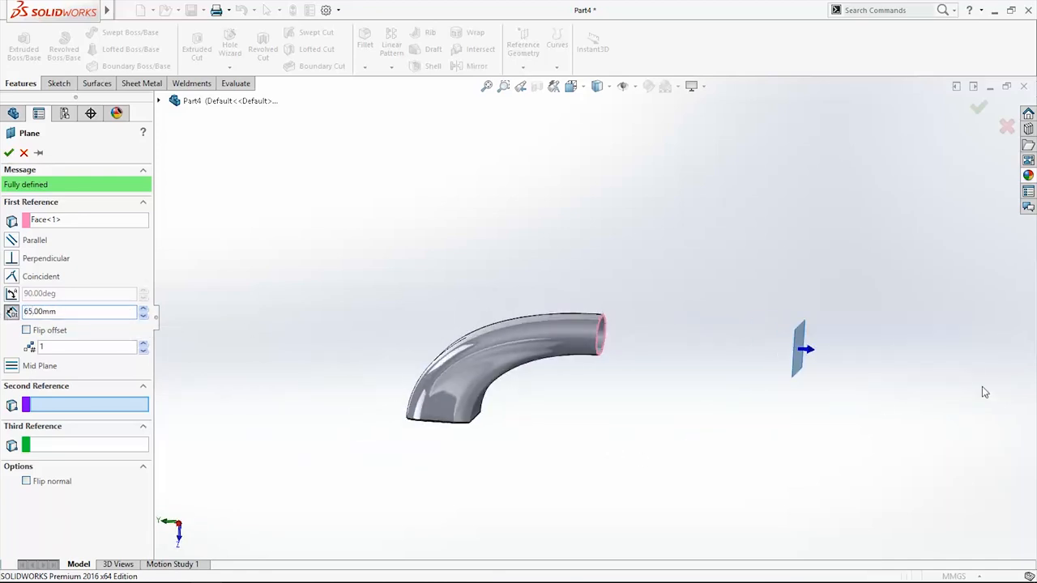
{"action": "left_click", "coordinate": [10, 152]}
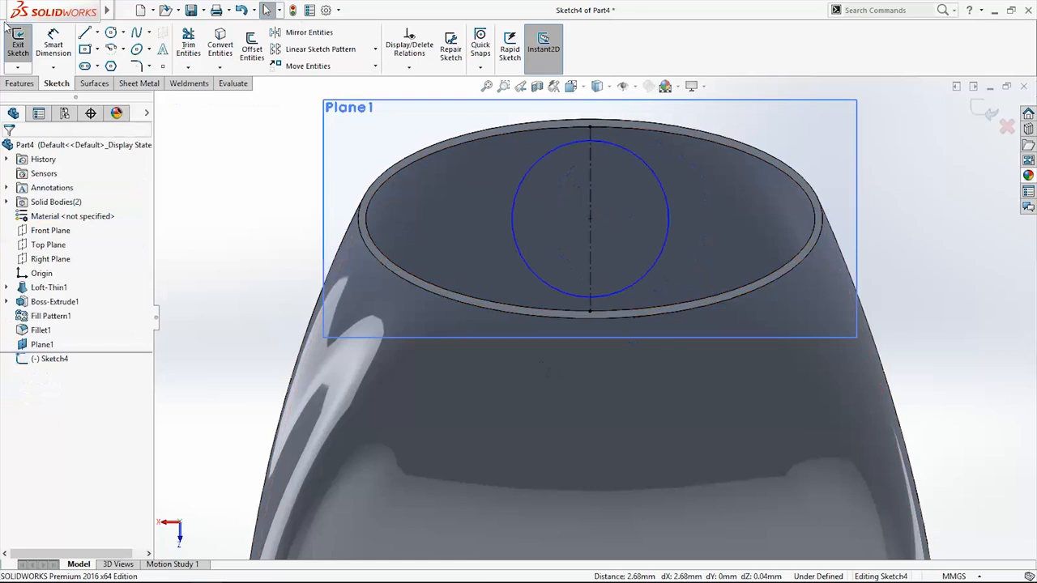
- Sketch a circle on Plane1 and dimension its diameter
{"action": "left_click", "coordinate": [590, 218]}
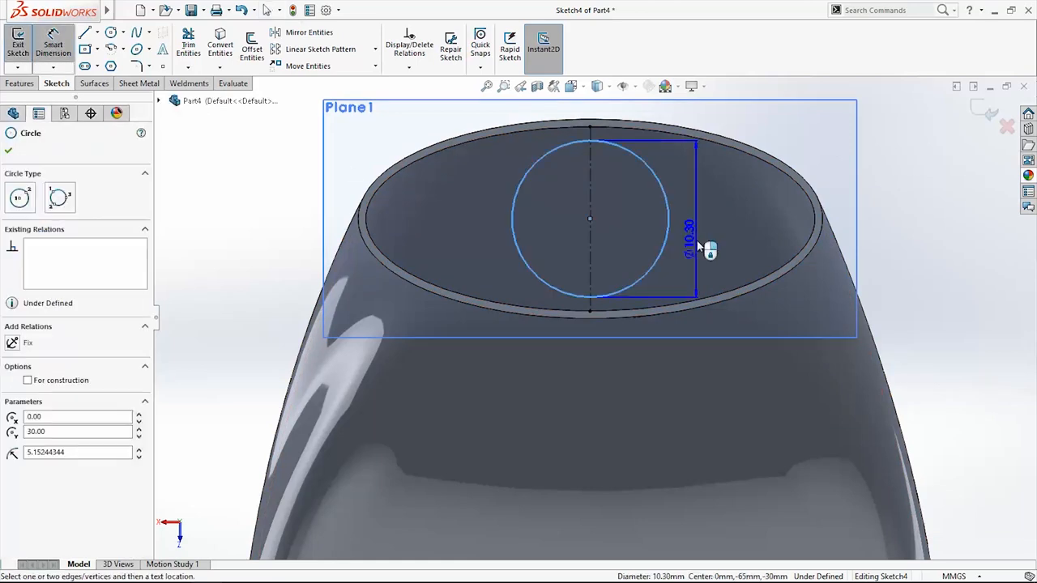
{"action": "left_click", "coordinate": [687, 240]}
{"action": "type", "text": "10"}
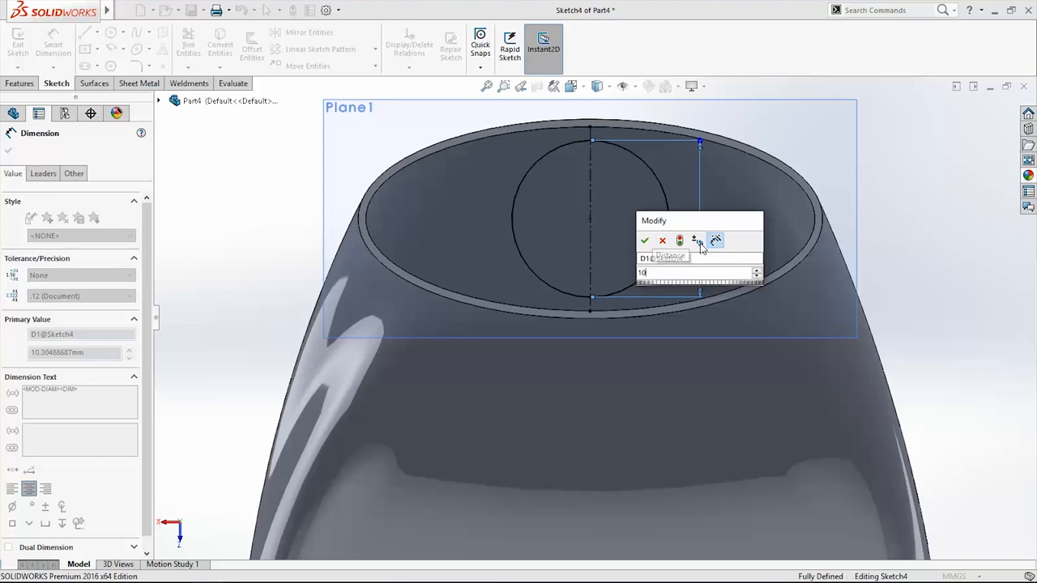
{"action": "left_click", "coordinate": [645, 240]}
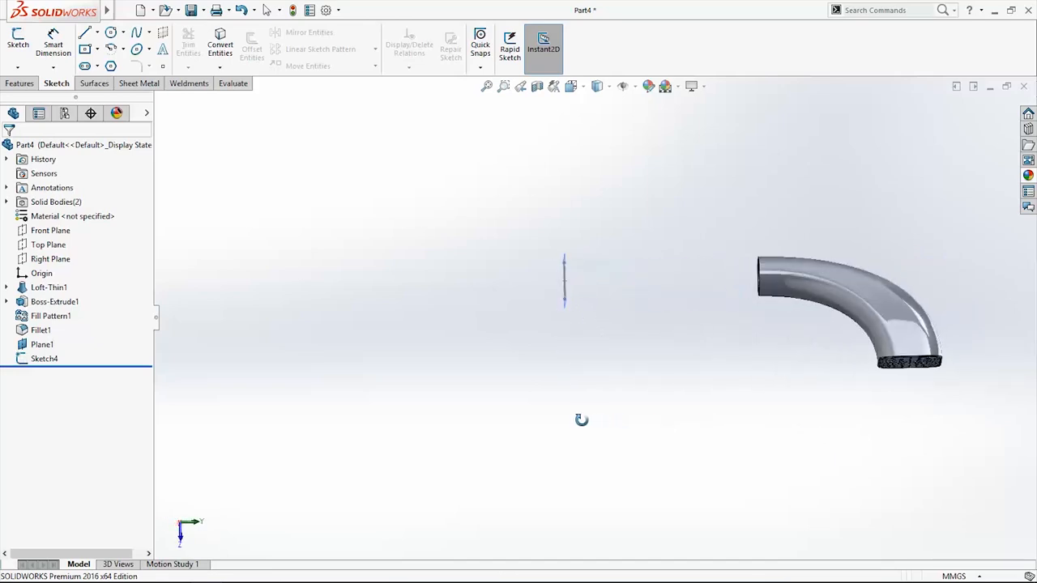
{"action": "left_click_drag", "start_coordinate": [582, 418], "coordinate": [888, 431]}
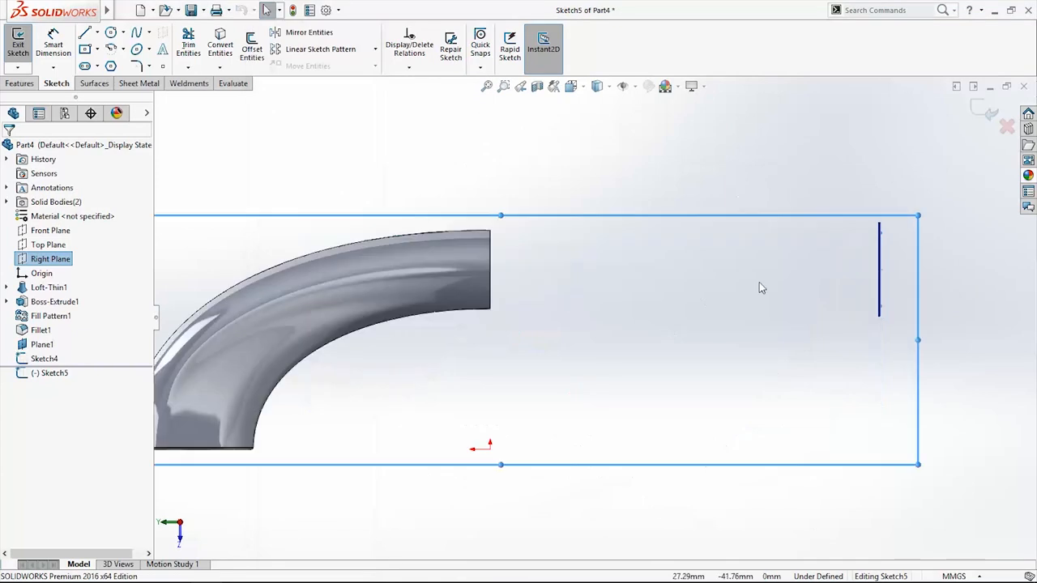
- Draw the upper guide spline from the pipe end to the circle and reshape it
{"action": "left_click", "coordinate": [133, 33]}
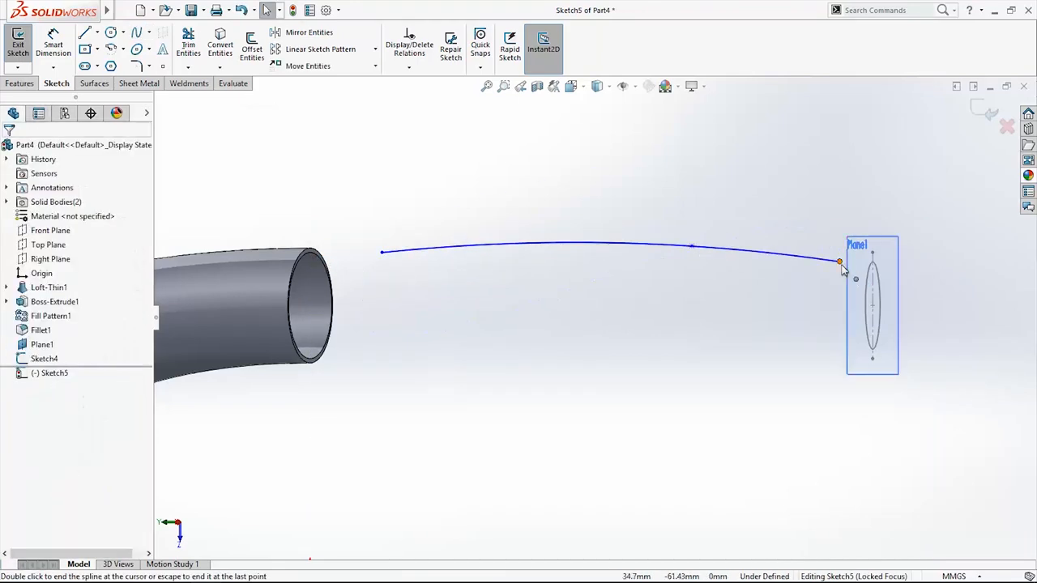
{"action": "left_click", "coordinate": [838, 263]}
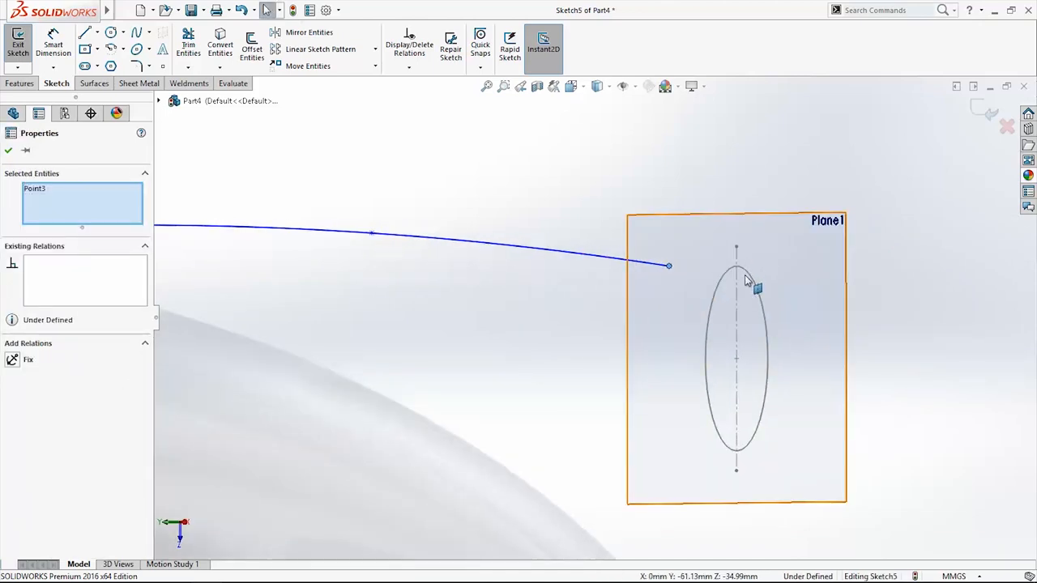
{"action": "left_click", "coordinate": [758, 283]}
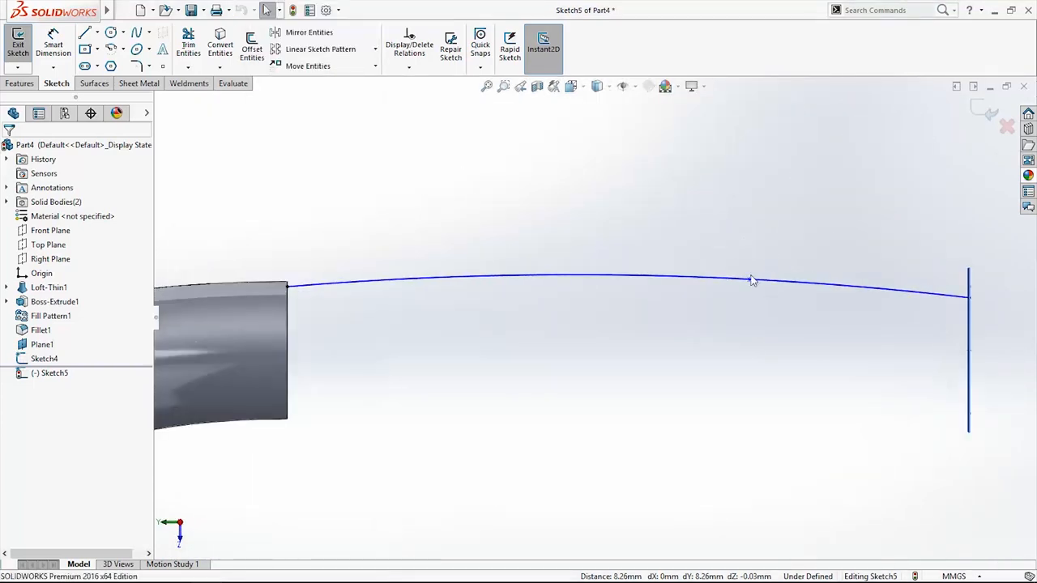
{"action": "left_click", "coordinate": [567, 282]}
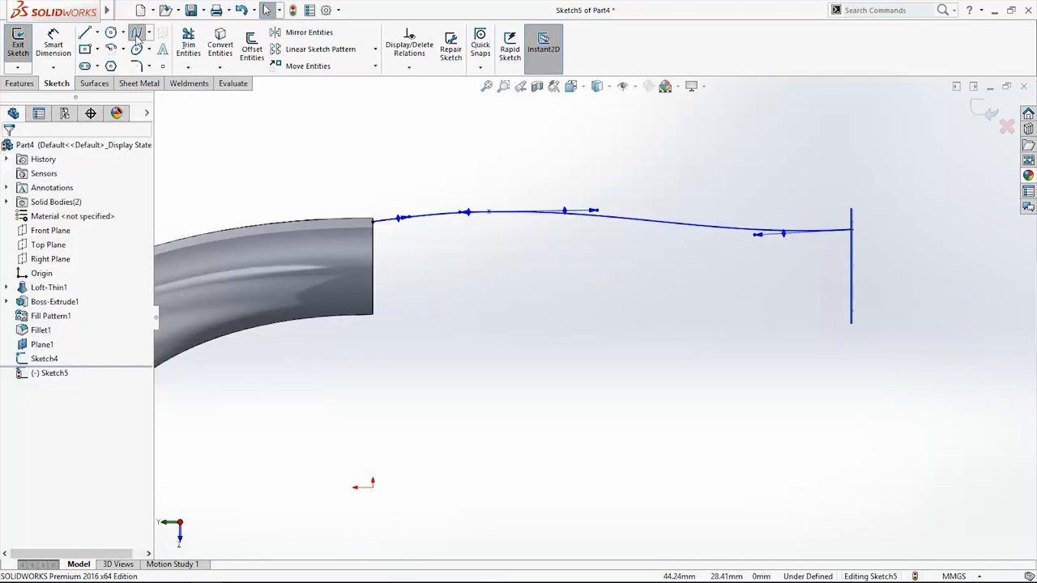
- Draw the lower guide spline, adjust its bend near the pipe end, and exit the sketch
{"action": "left_click", "coordinate": [462, 214]}
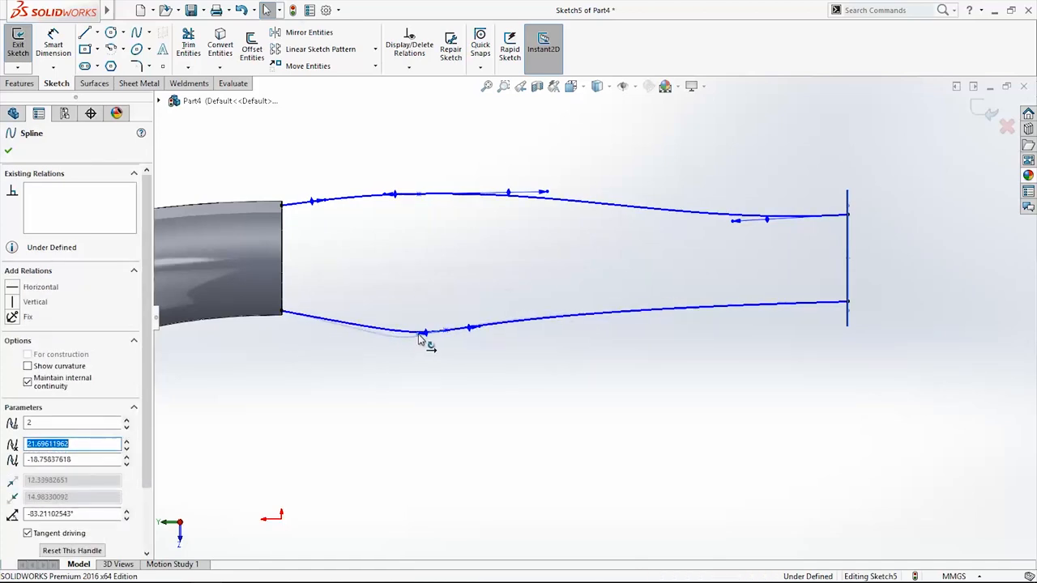
{"action": "left_click_drag", "start_coordinate": [425, 334], "coordinate": [732, 306]}
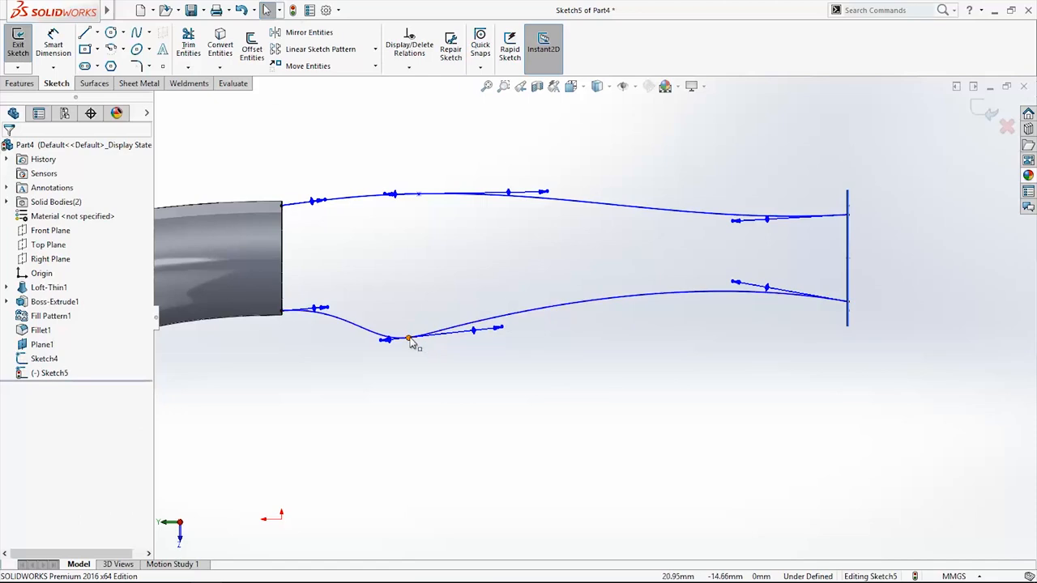
{"action": "left_click_drag", "start_coordinate": [408, 338], "coordinate": [392, 350]}
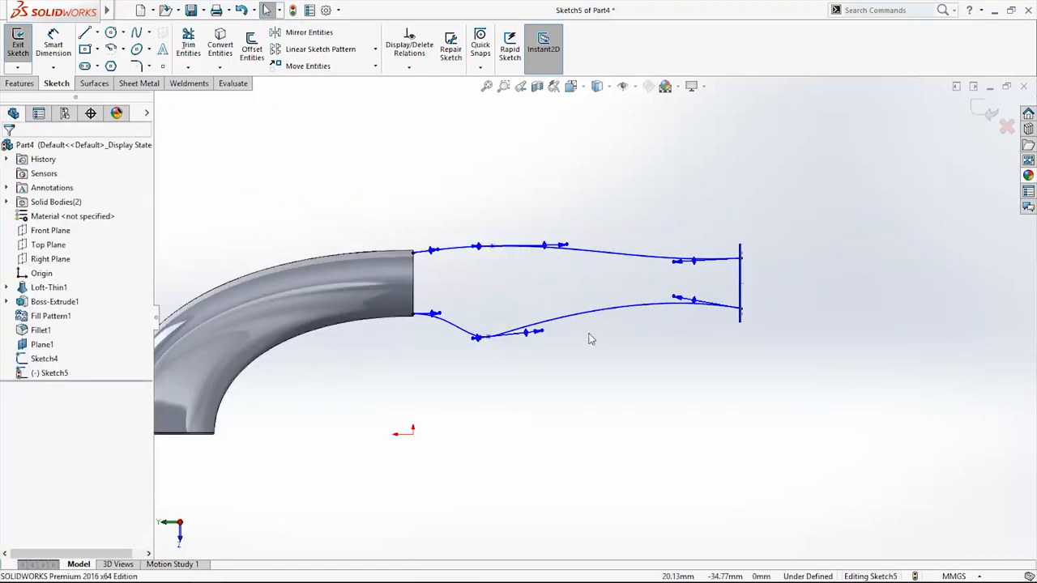
{"action": "mouse_move", "coordinate": [596, 251]}
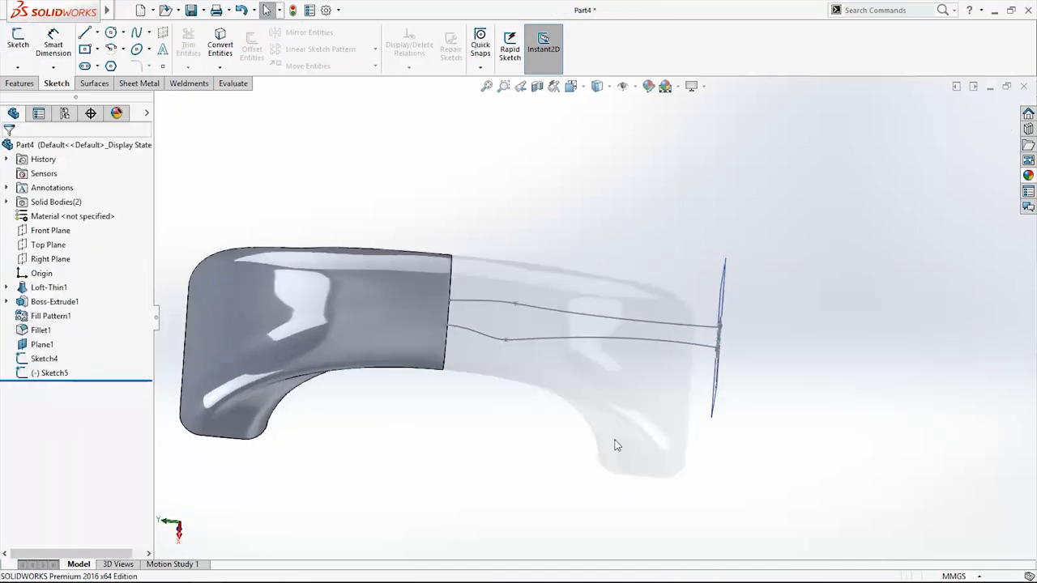
{"action": "left_click", "coordinate": [39, 331]}
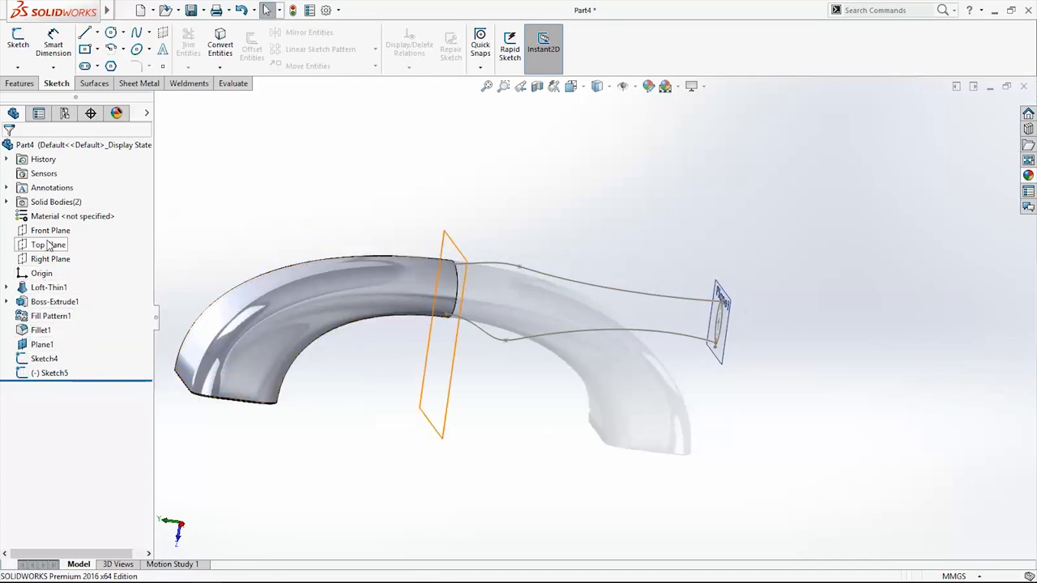
- Create Plane2 parallel to the Front Plane through Point2 of the circle sketch
{"action": "left_click", "coordinate": [52, 230]}
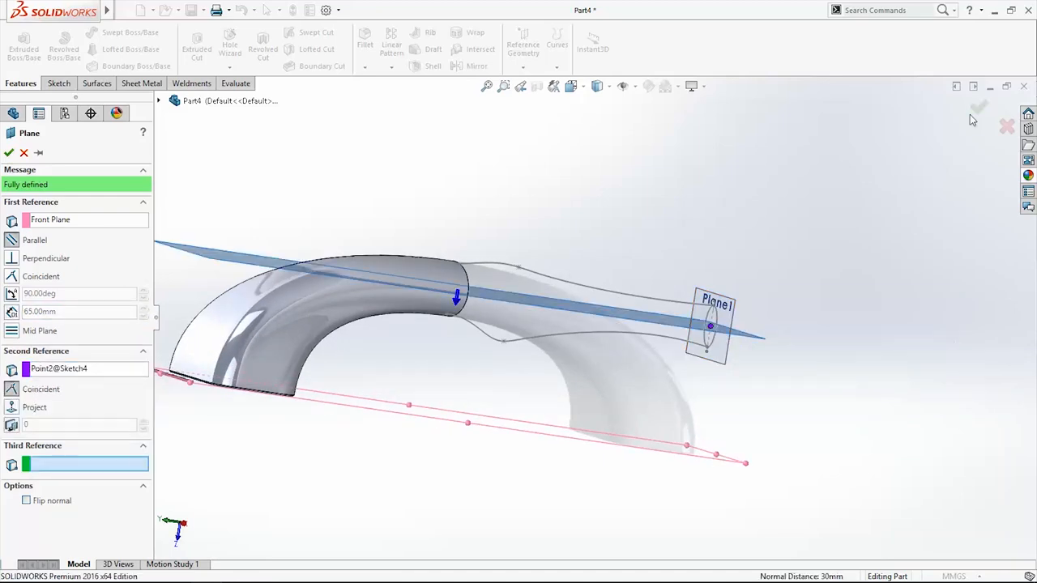
{"action": "left_click", "coordinate": [10, 152]}
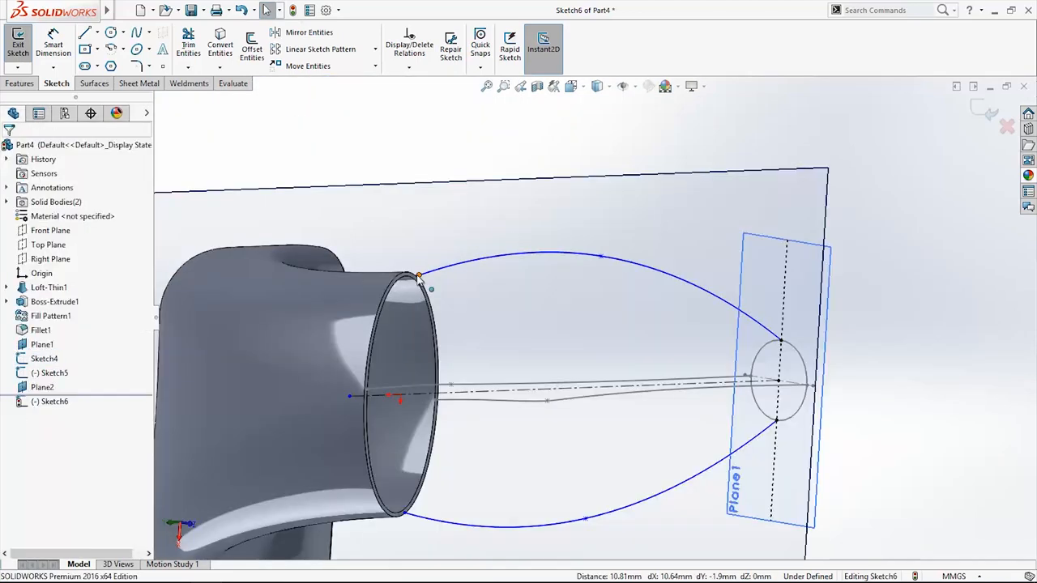
- View Plane2 normal-to and reshape the upper side spline's bend via its handles
{"action": "left_click", "coordinate": [413, 277]}
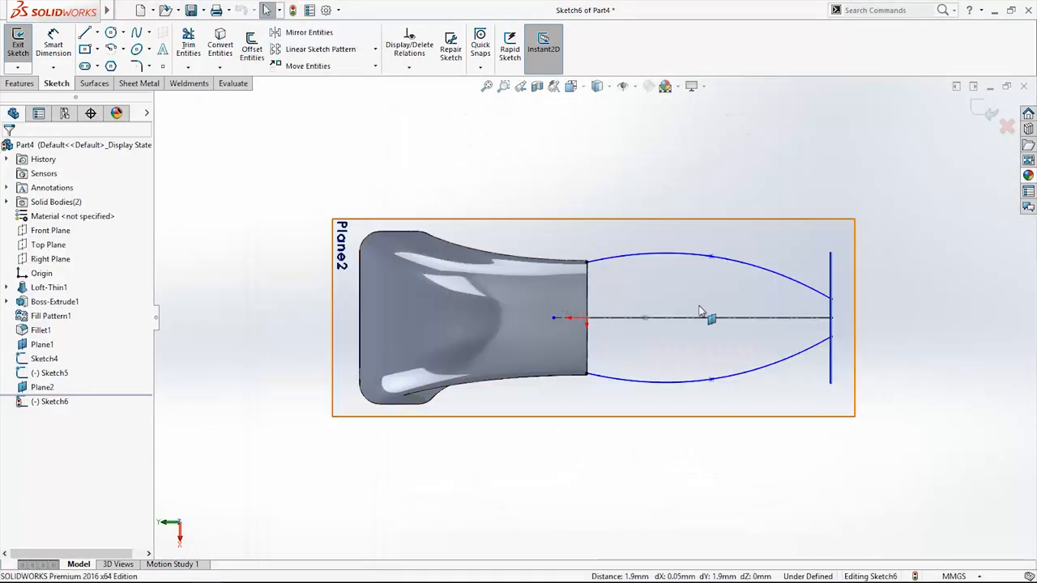
{"action": "left_click", "coordinate": [710, 324]}
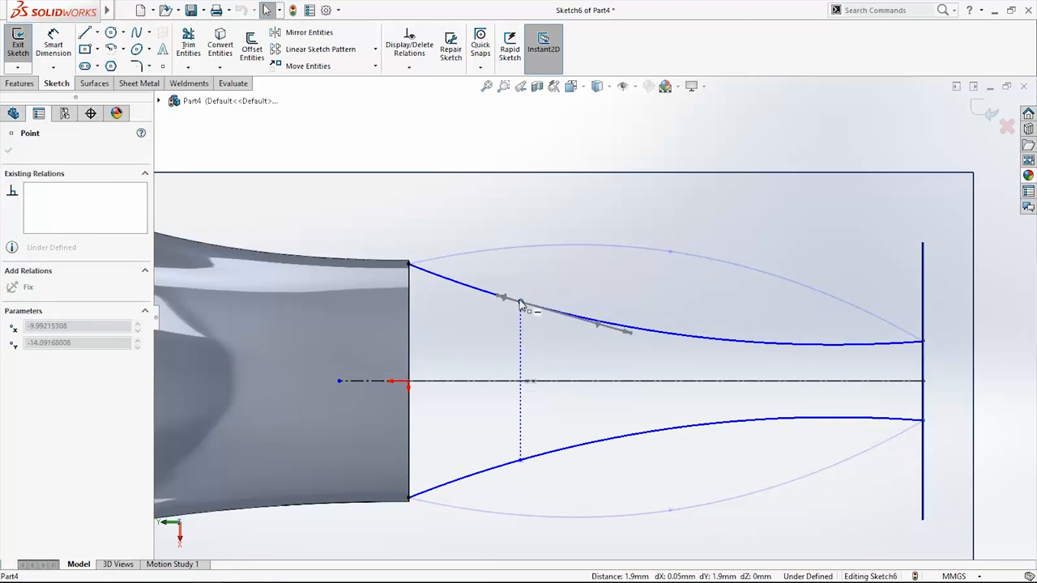
{"action": "left_click", "coordinate": [596, 284]}
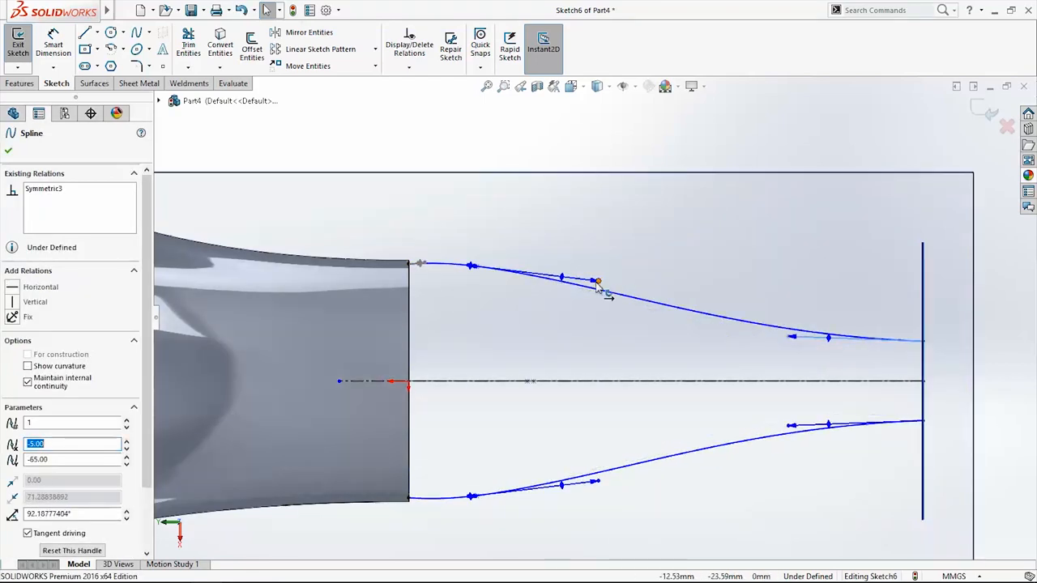
{"action": "left_click_drag", "start_coordinate": [598, 281], "coordinate": [477, 290]}
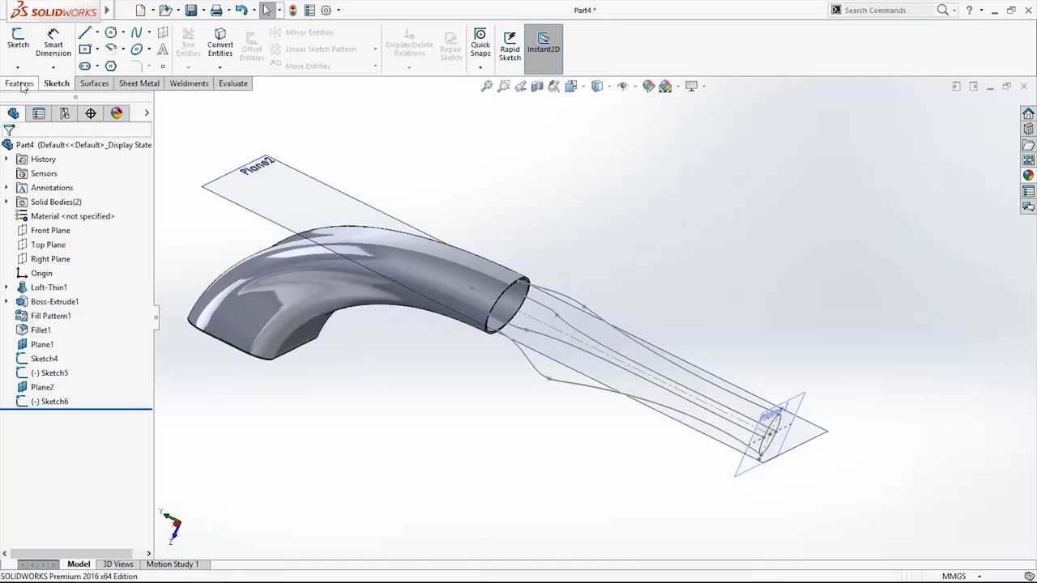
- Loft Sketch2 to Sketch4 along the four guide curves as a 0.50 mm thin feature
{"action": "left_click", "coordinate": [19, 84]}
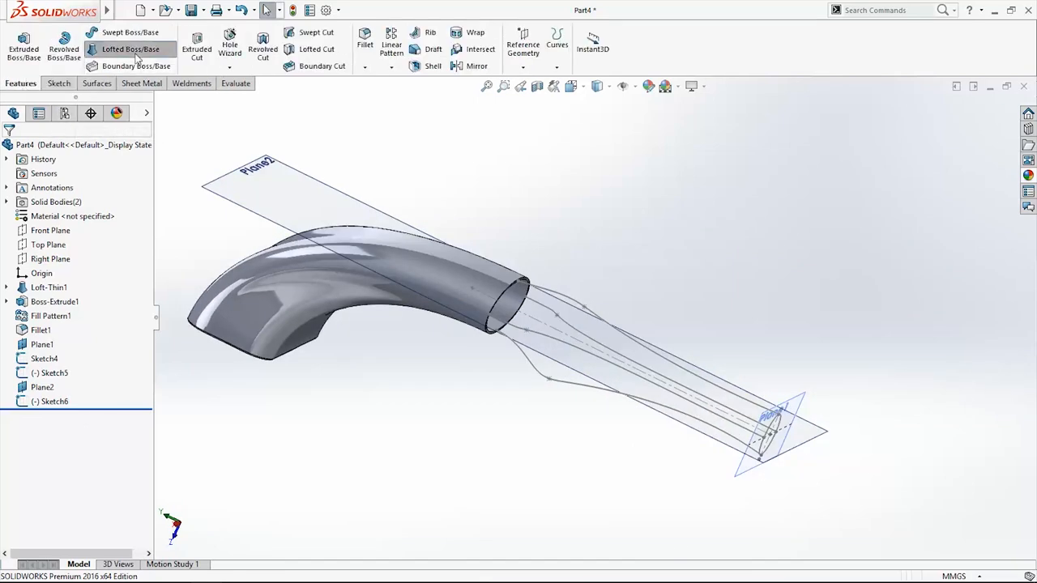
{"action": "left_click", "coordinate": [130, 49]}
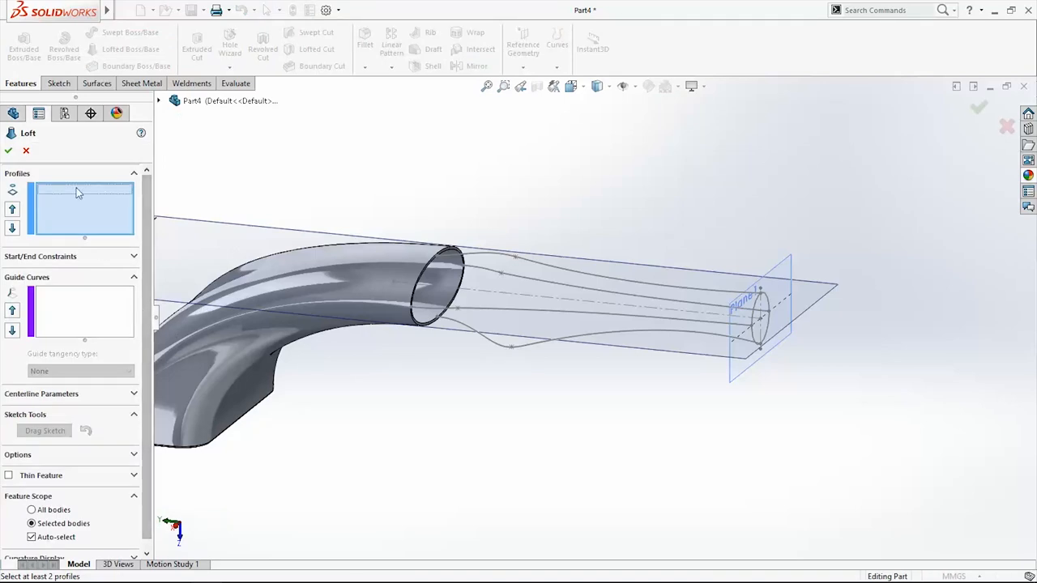
{"action": "left_click", "coordinate": [162, 100]}
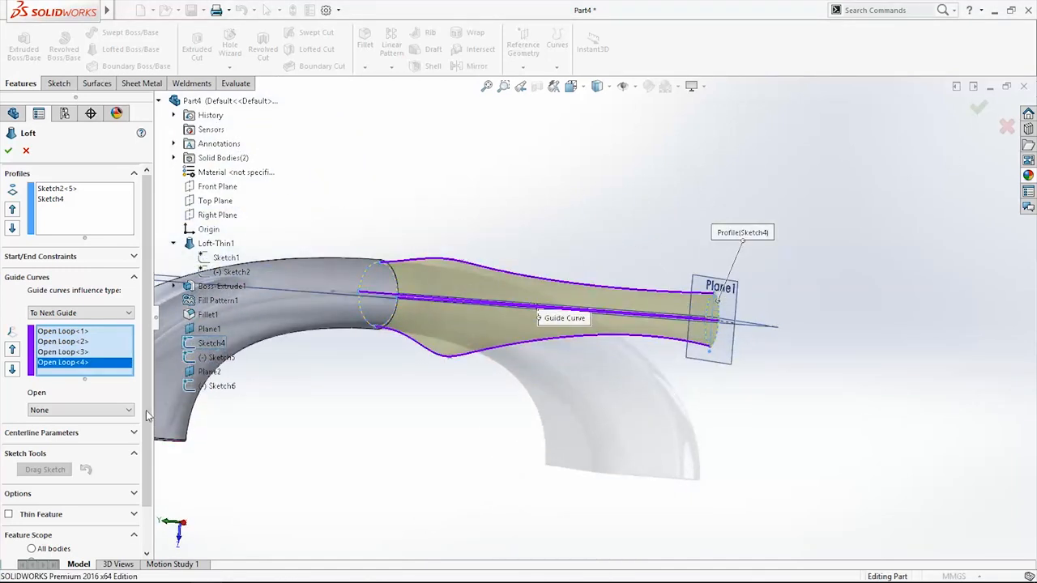
{"action": "left_click", "coordinate": [13, 465]}
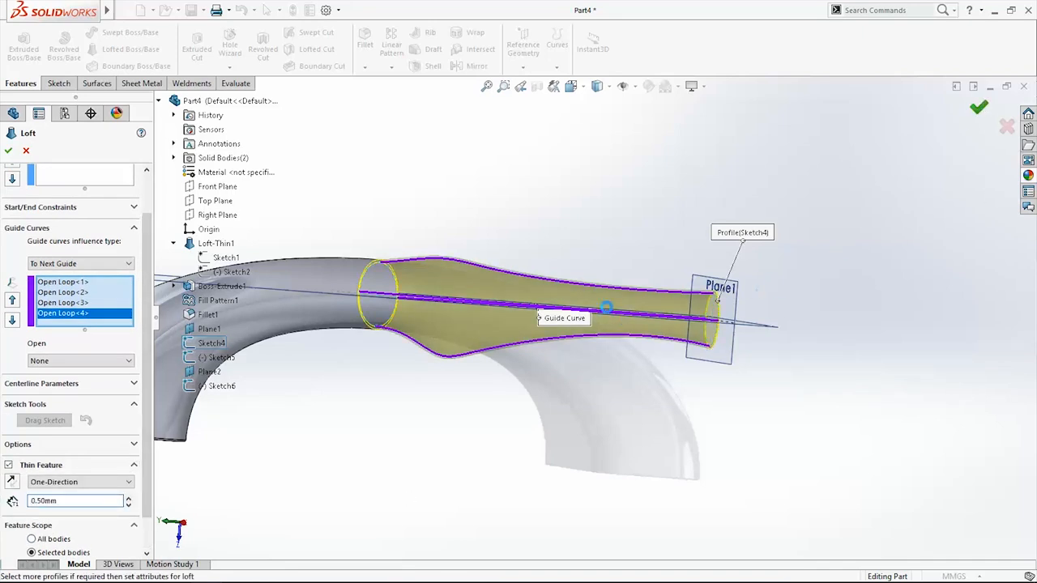
{"action": "left_click", "coordinate": [8, 152]}
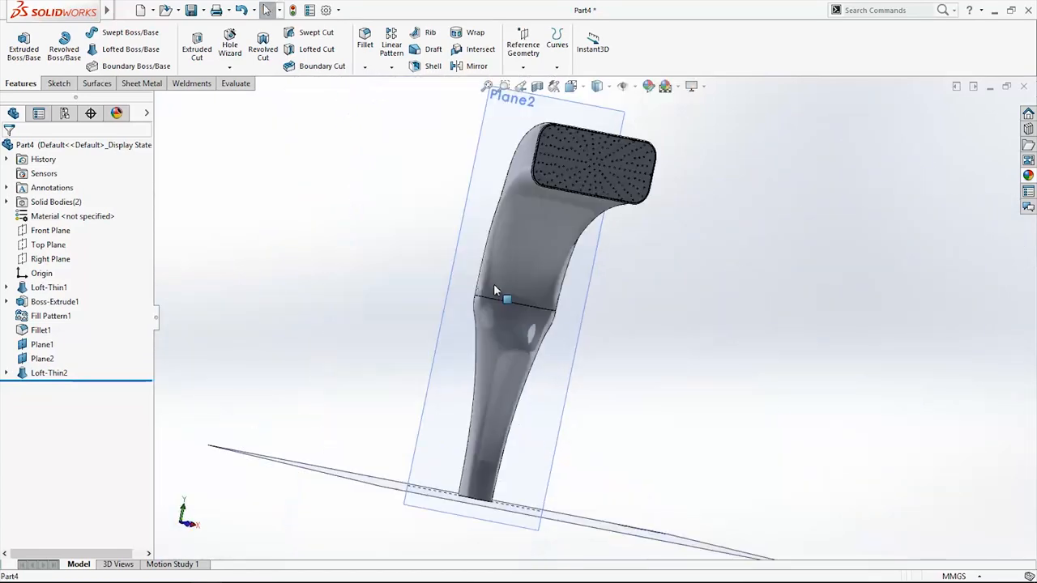
{"action": "left_click_drag", "start_coordinate": [496, 290], "coordinate": [489, 330]}
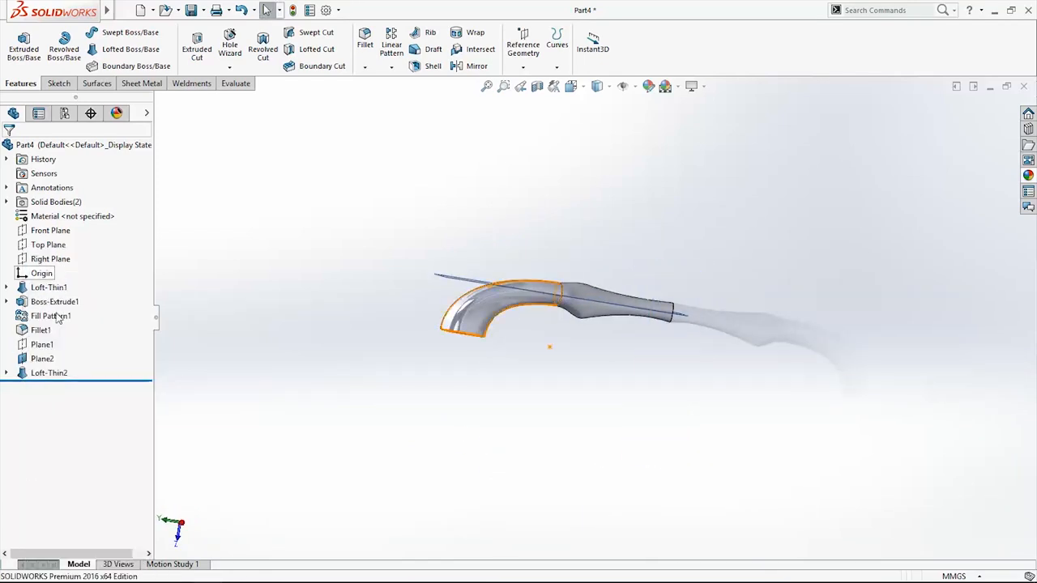
{"action": "left_click", "coordinate": [563, 439]}
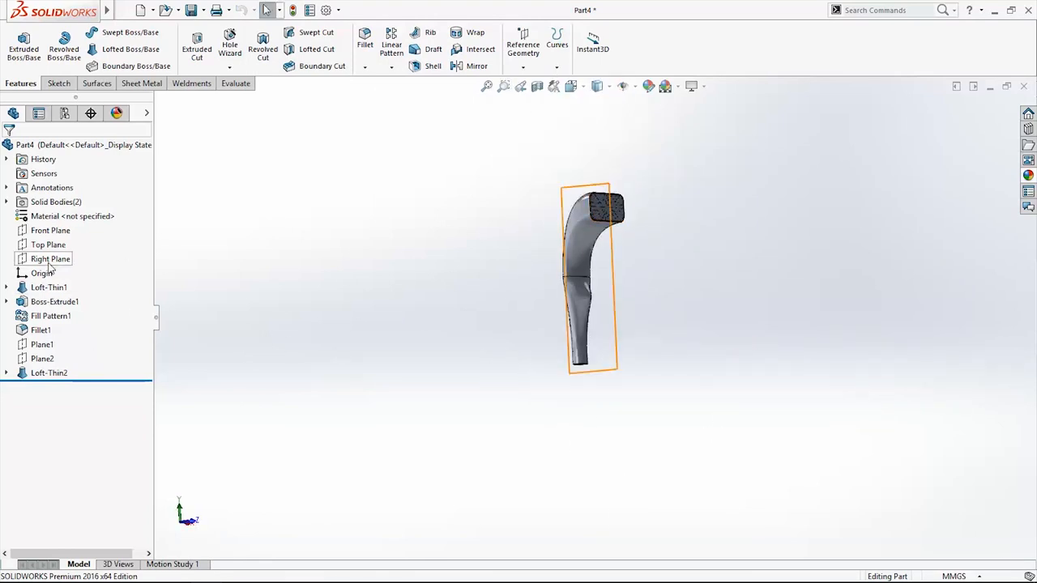
- Create Plane3 offset 10 mm from the Front Plane with the offset flipped
{"action": "left_click", "coordinate": [49, 259]}
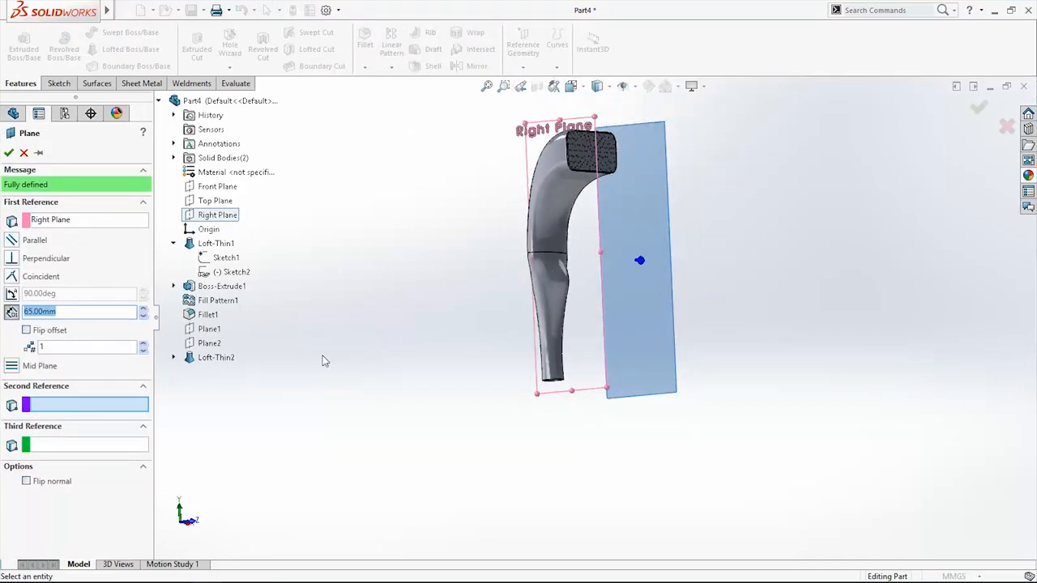
{"action": "type", "text": "10.00mm"}
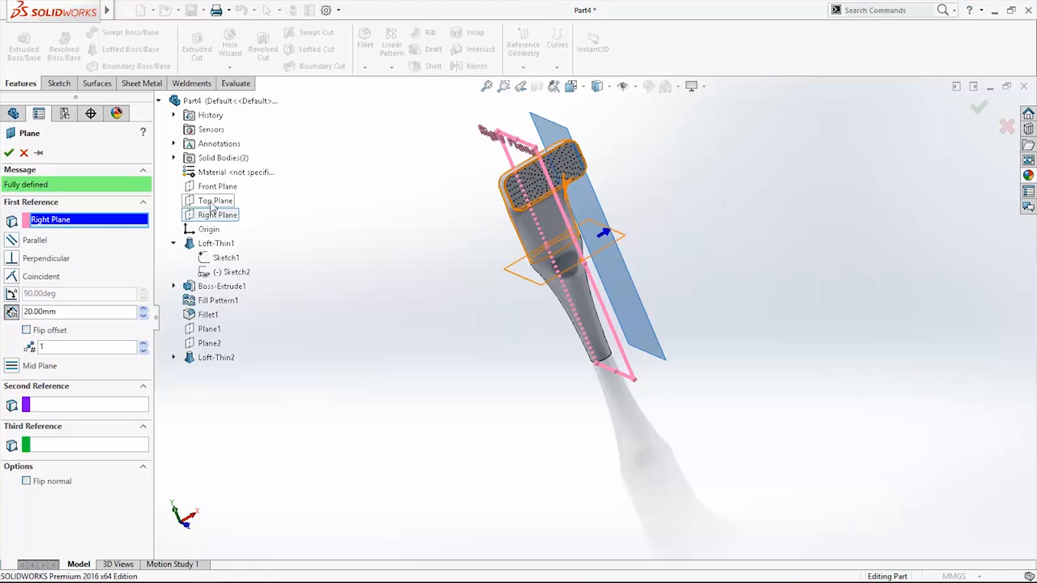
{"action": "left_click", "coordinate": [217, 186]}
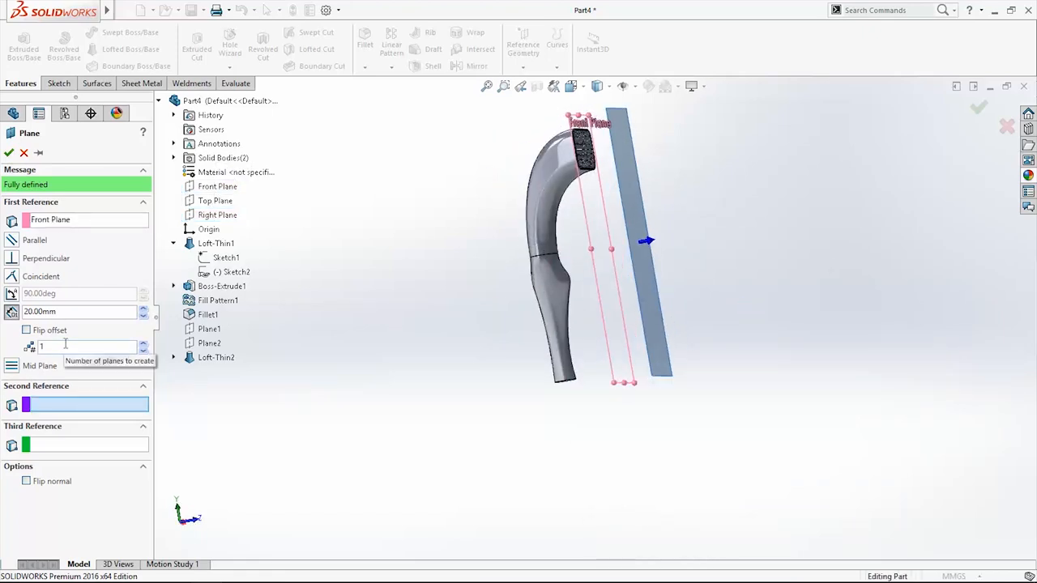
{"action": "left_click", "coordinate": [29, 331]}
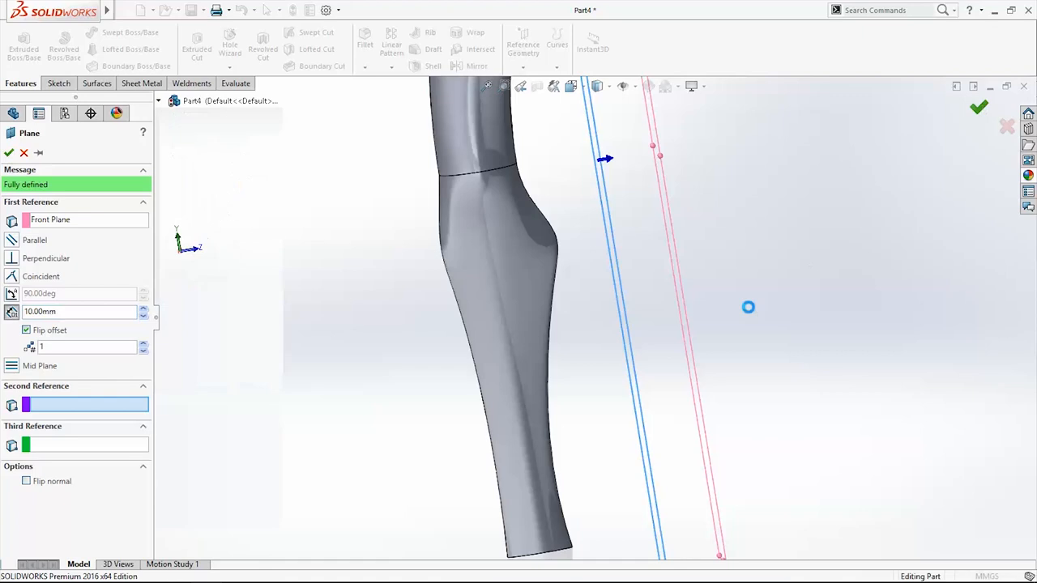
{"action": "left_click", "coordinate": [10, 152]}
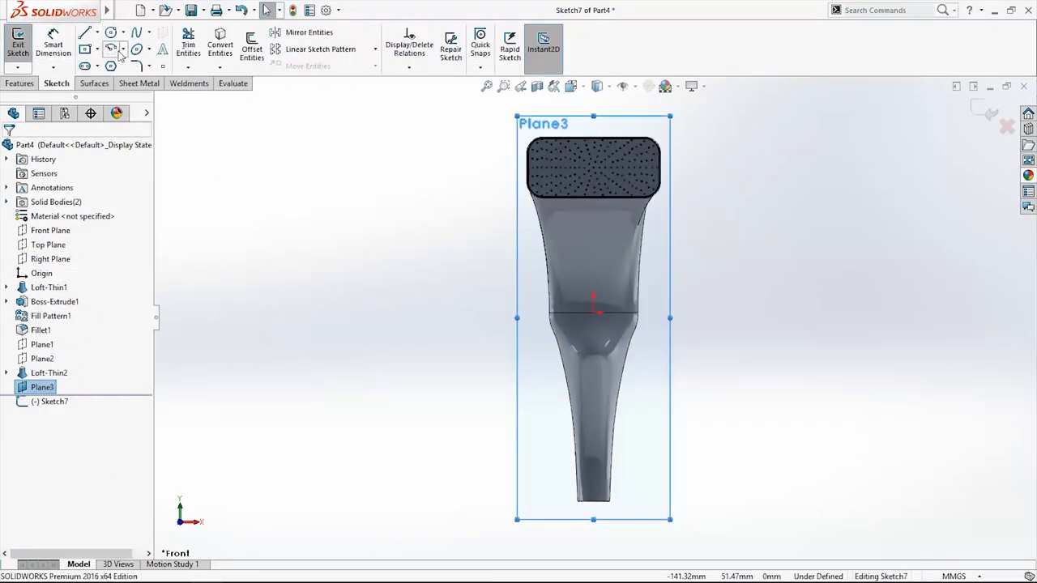
{"action": "mouse_move", "coordinate": [89, 66]}
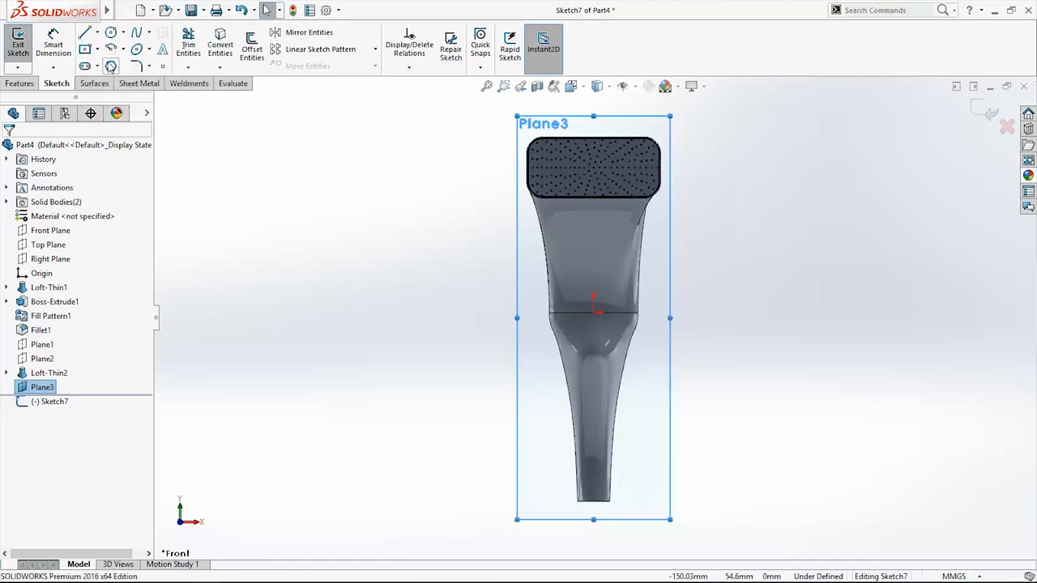
- Draw a construction centerline down the lower handle in Sketch7
{"action": "left_click", "coordinate": [78, 39]}
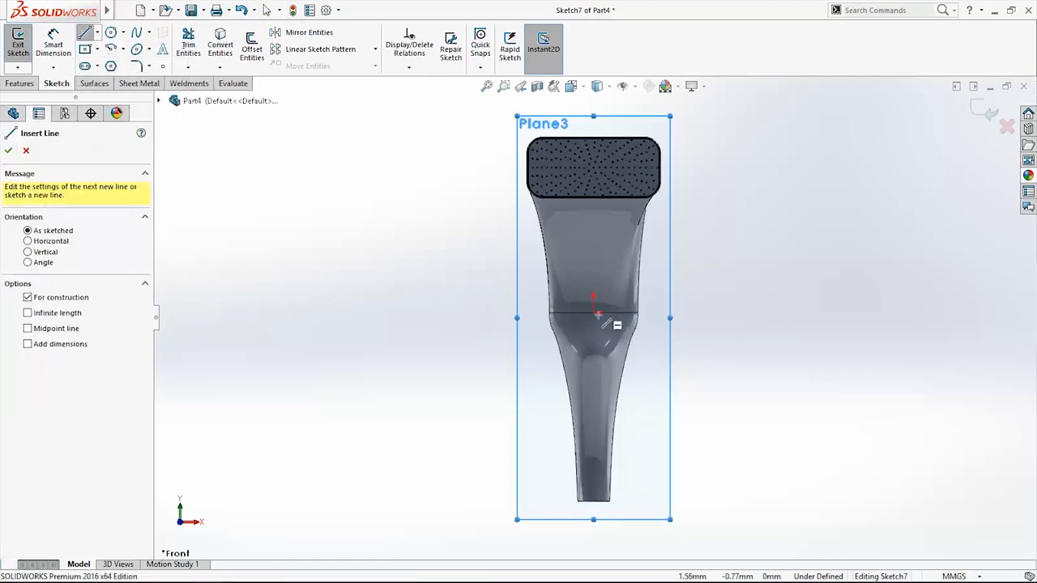
{"action": "left_click_drag", "start_coordinate": [593, 318], "coordinate": [593, 502]}
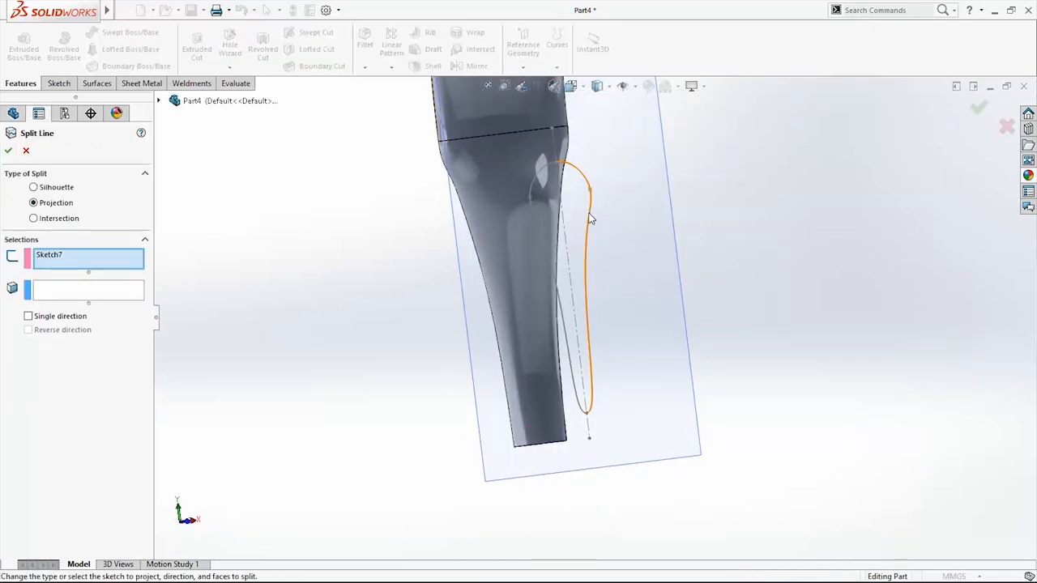
- Split the handle face by projecting Sketch7 onto it as Split Line1
{"action": "left_click", "coordinate": [525, 278]}
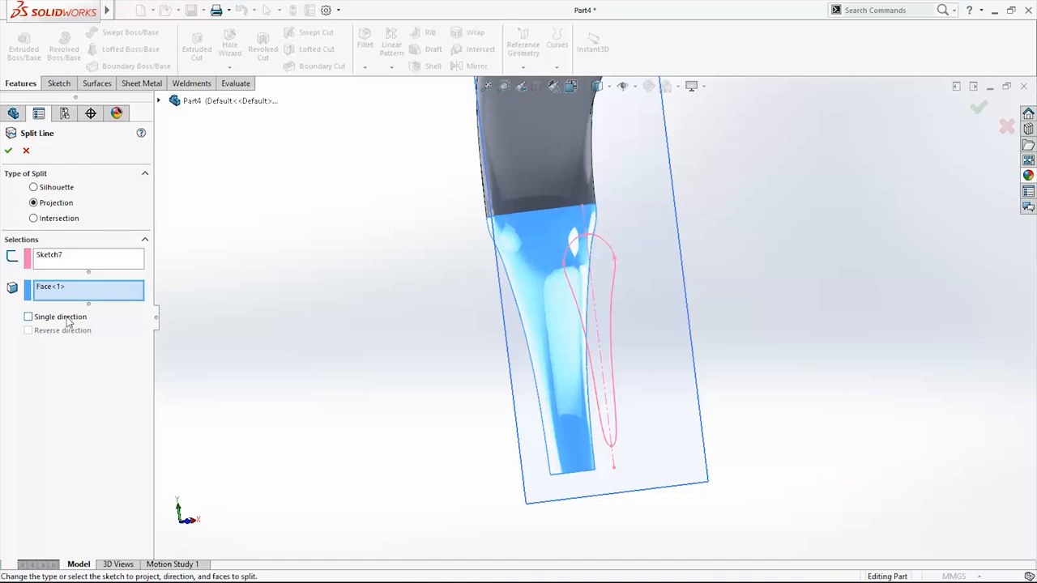
{"action": "left_click", "coordinate": [28, 316]}
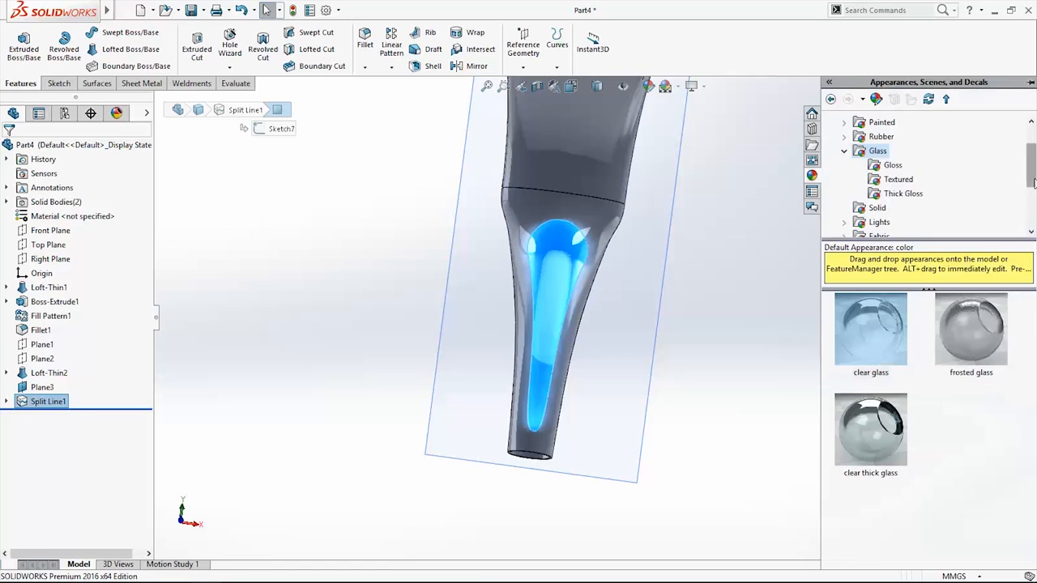
- Apply a high gloss plastic appearance to the inlay face only
{"action": "left_click", "coordinate": [845, 150]}
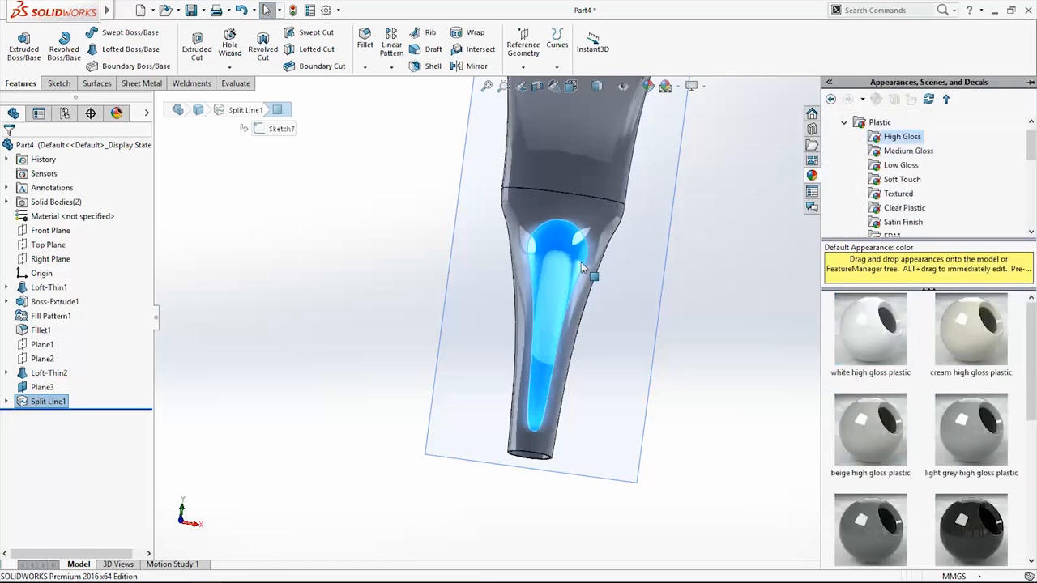
{"action": "right_click", "coordinate": [584, 267]}
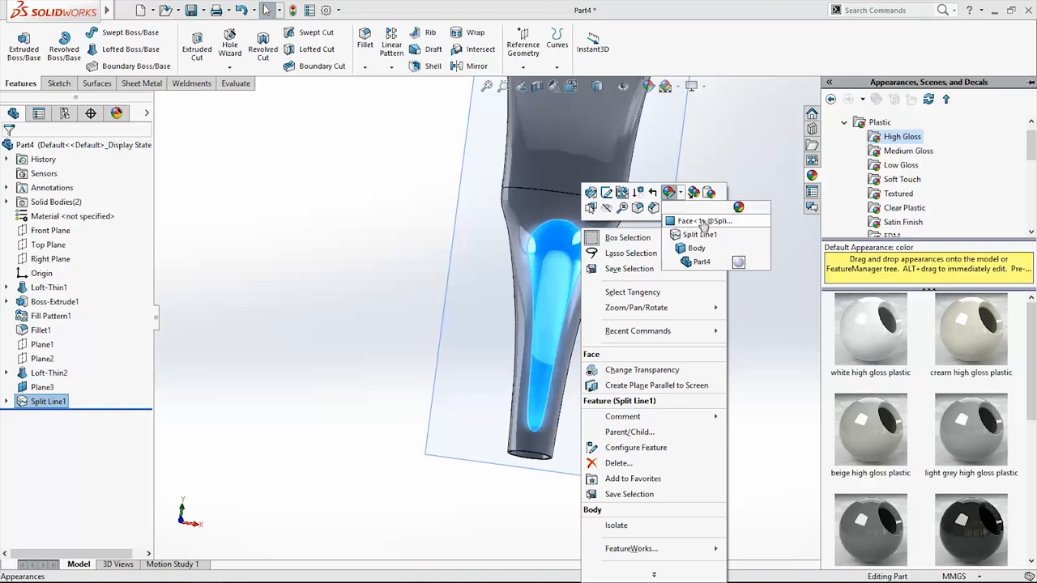
{"action": "left_click", "coordinate": [693, 233]}
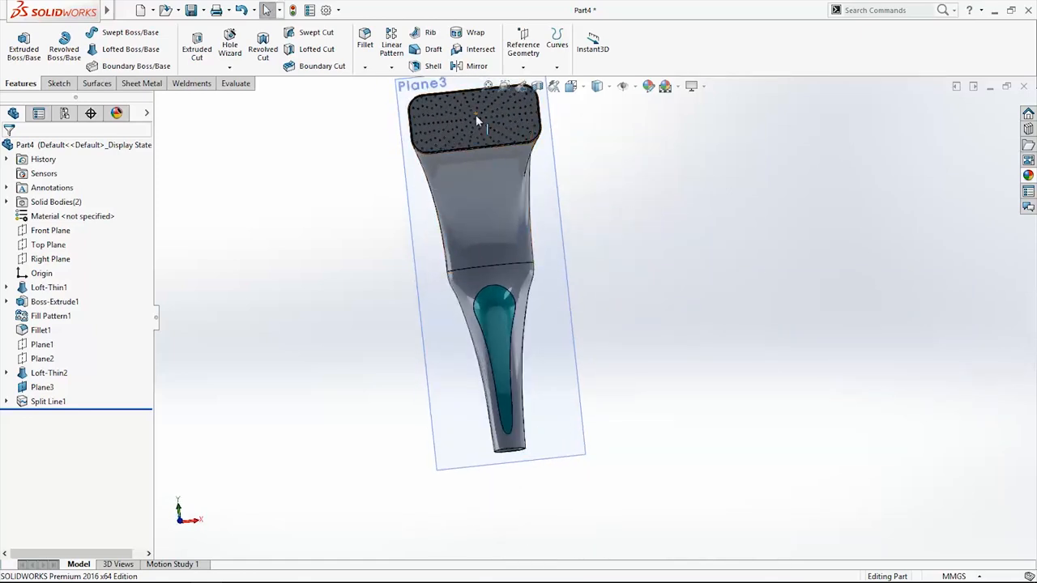
- Colour both handle faces light cyan via Edit Appearance, leaving the inlay teal
{"action": "left_click", "coordinate": [49, 286]}
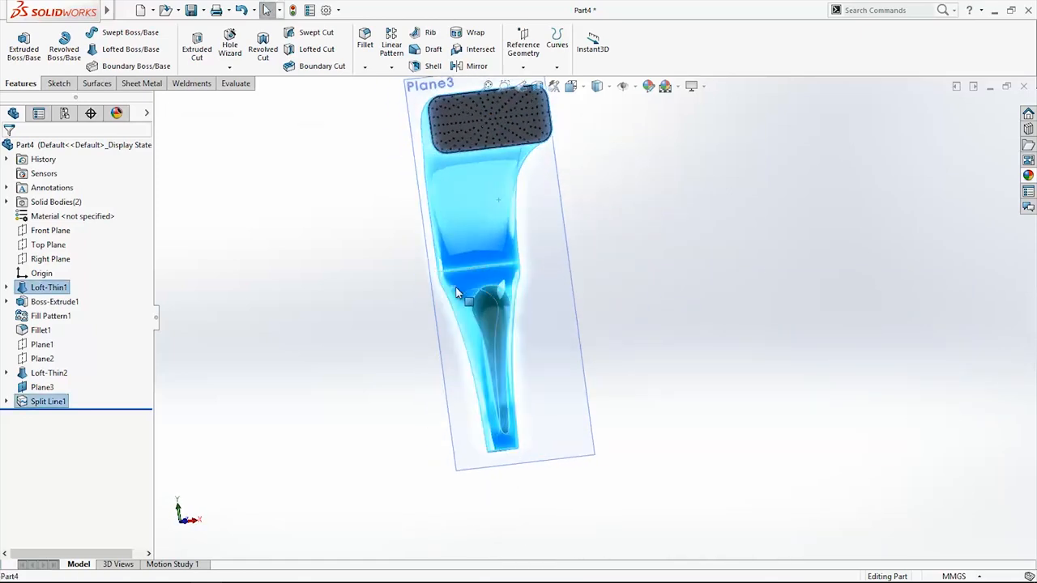
{"action": "left_click", "coordinate": [49, 287]}
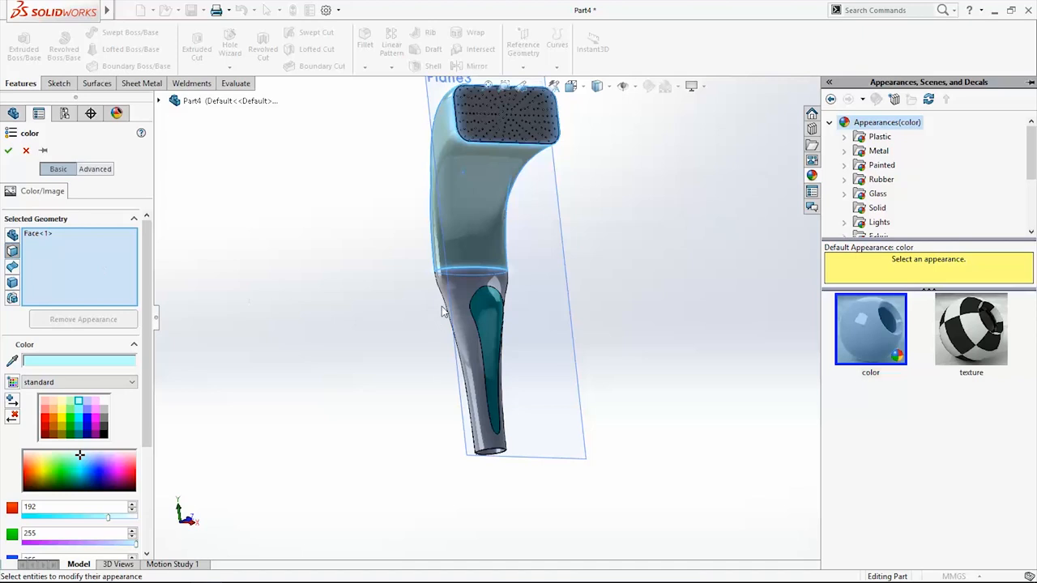
{"action": "left_click", "coordinate": [486, 341]}
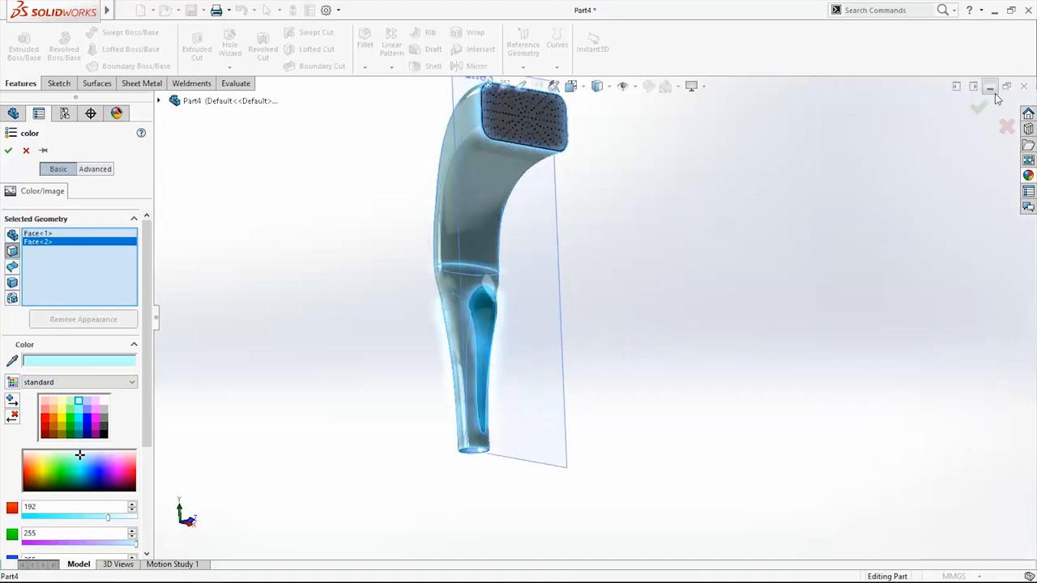
{"action": "left_click", "coordinate": [9, 152]}
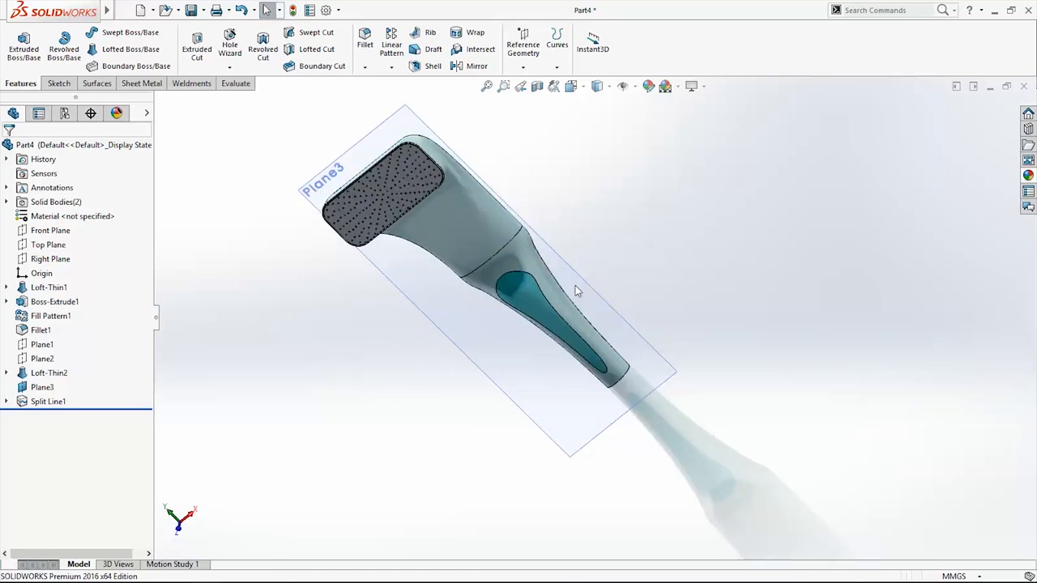
{"action": "left_click", "coordinate": [42, 385]}
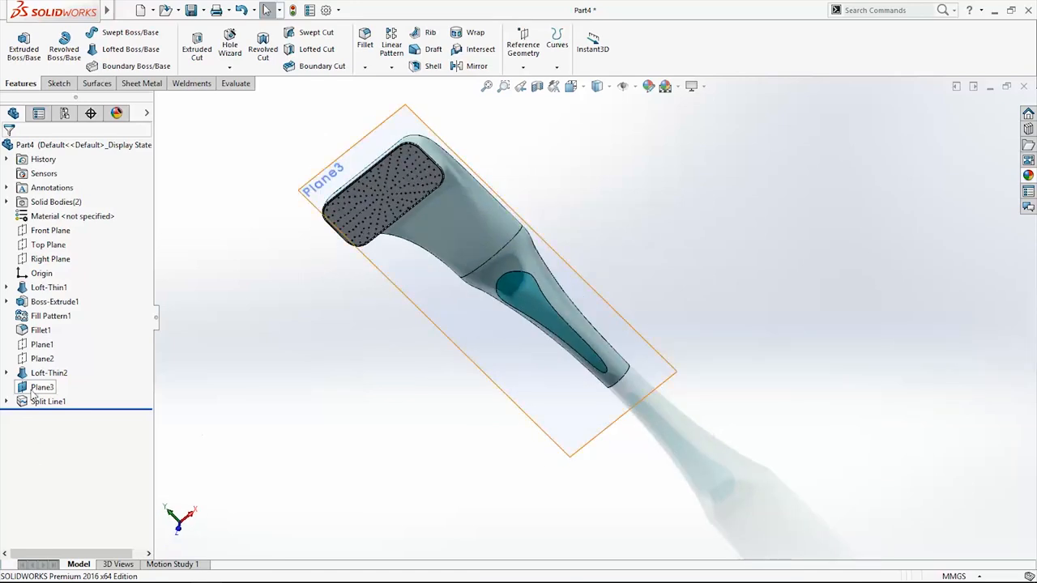